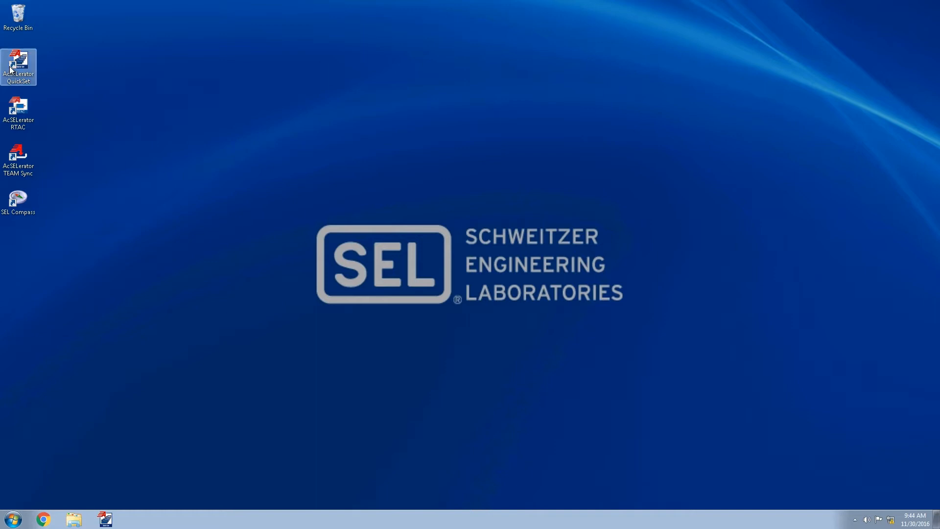
Launch QuickSet, enter Device Manager and log on to the local database with the admin password.
{"action": "double_click", "coordinate": [18, 66]}
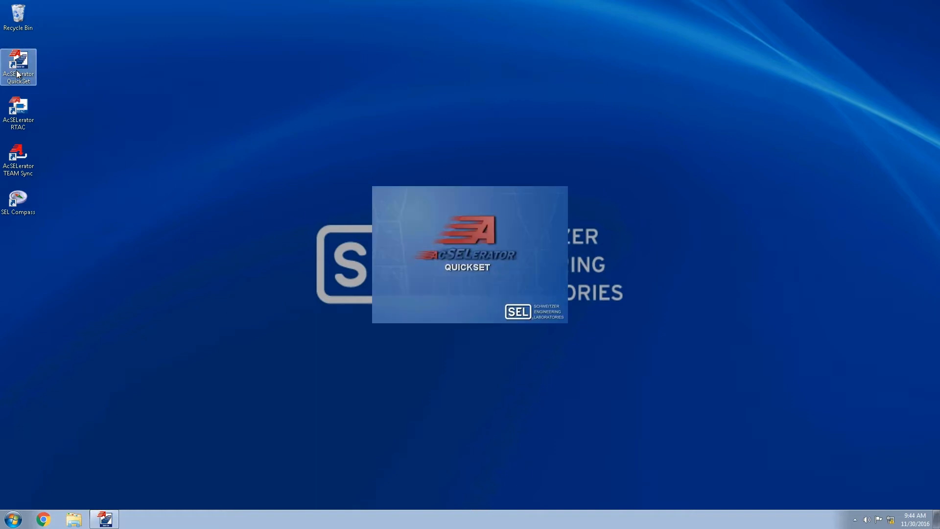
{"action": "double_click", "coordinate": [17, 68]}
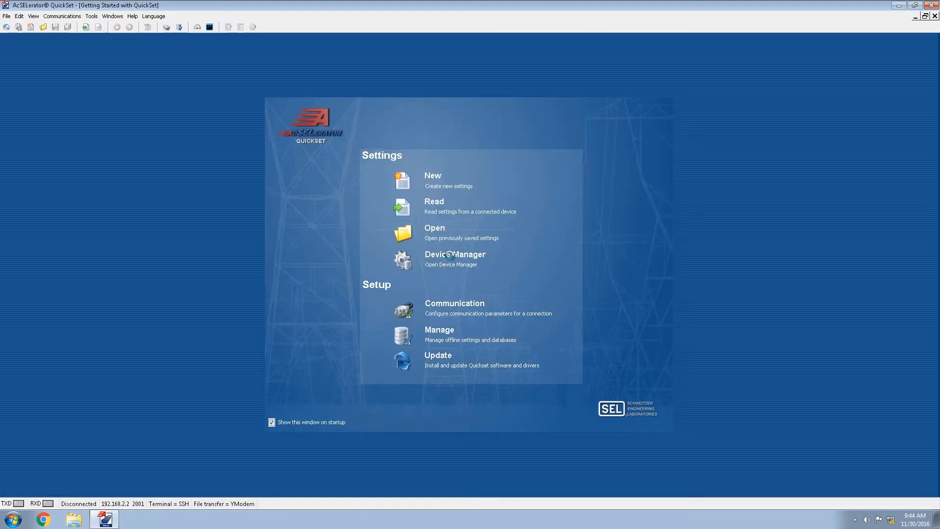
{"action": "left_click", "coordinate": [454, 254]}
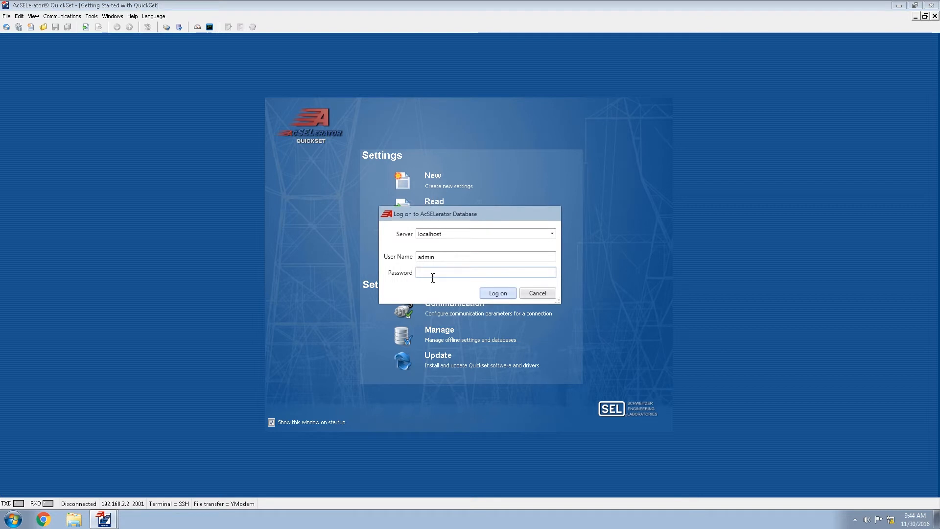
{"action": "left_click", "coordinate": [474, 272]}
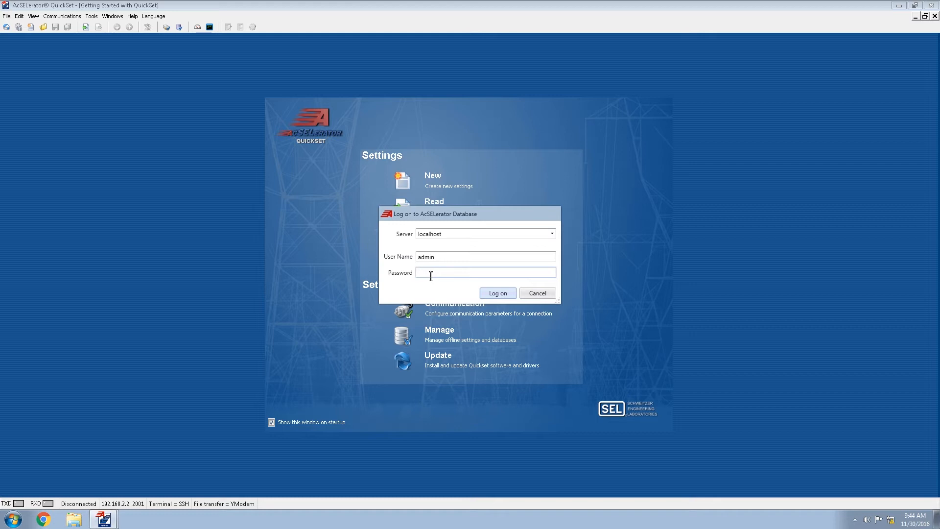
{"action": "mouse_move", "coordinate": [441, 290]}
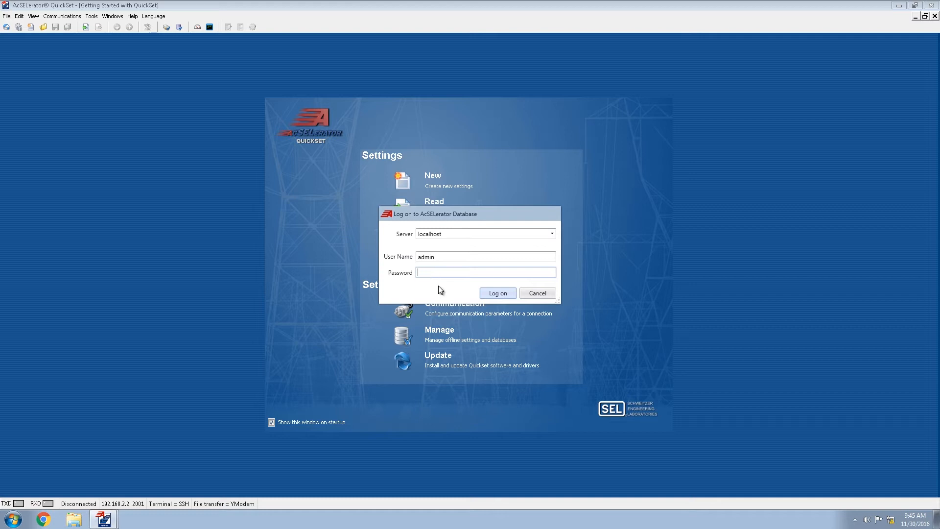
{"action": "left_click", "coordinate": [497, 293]}
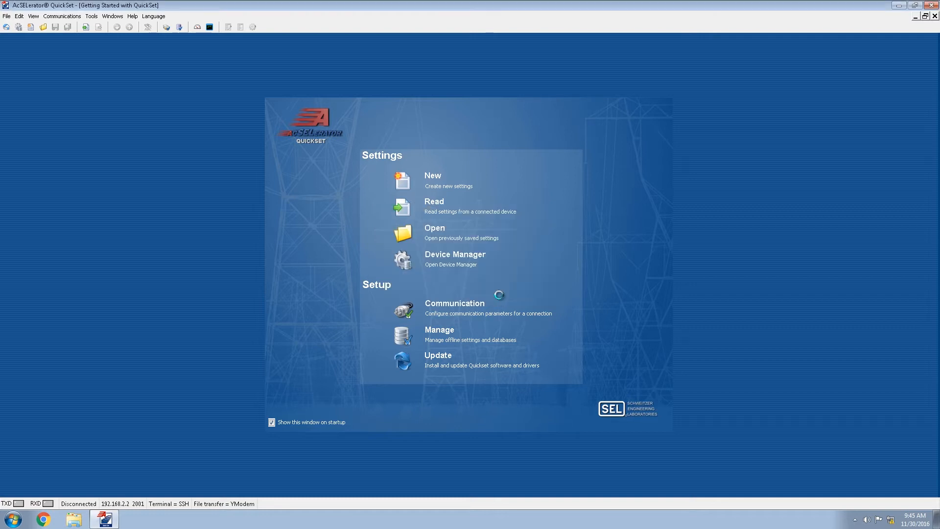
Add SEL-351S-7, SEL-451-2, SEL-3620 and SEL-3530 devices to the Connection Explorer tree.
{"action": "left_click", "coordinate": [454, 255]}
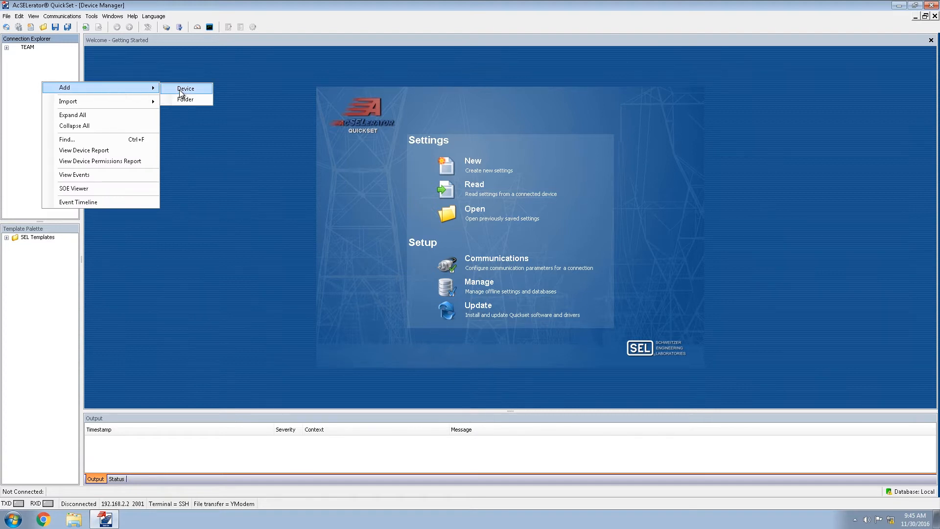
{"action": "left_click", "coordinate": [185, 88]}
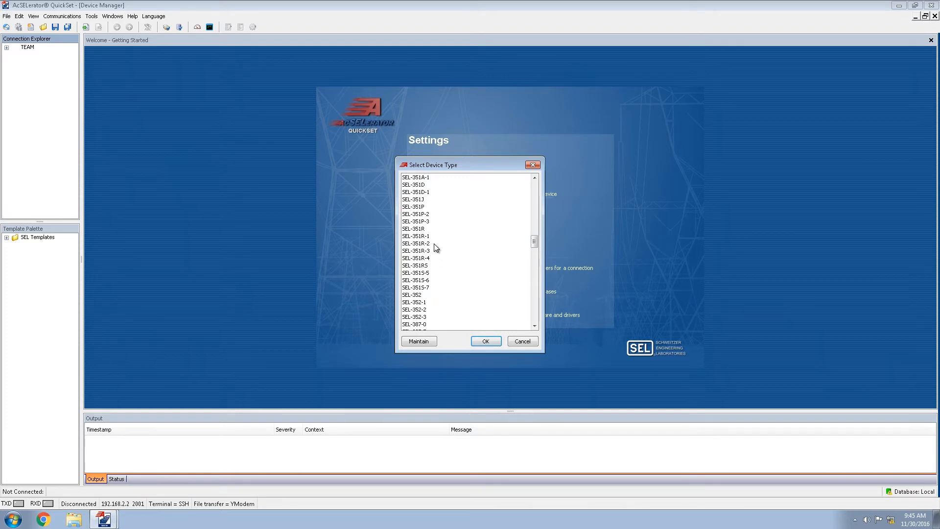
{"action": "scroll", "scroll_direction": "up", "scroll_amount": 3}
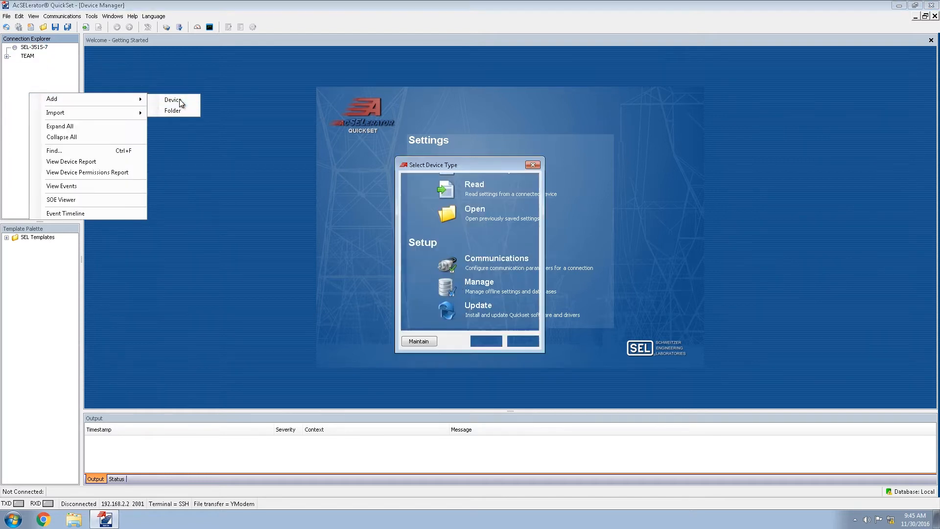
{"action": "left_click", "coordinate": [174, 100]}
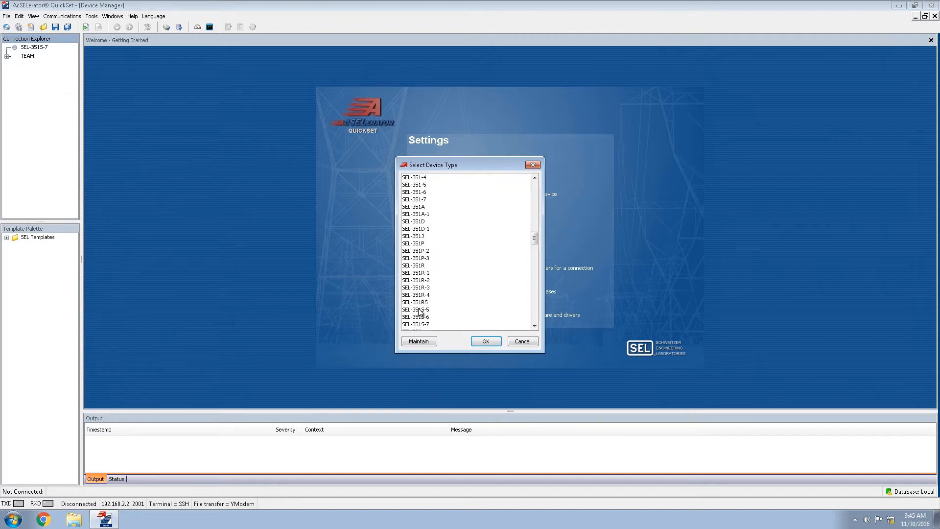
{"action": "left_click", "coordinate": [484, 341]}
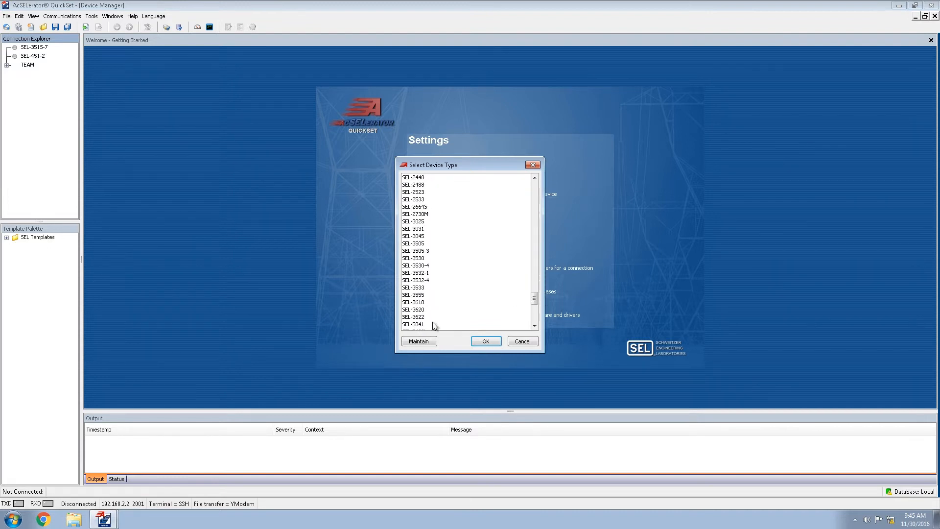
{"action": "left_click", "coordinate": [484, 341]}
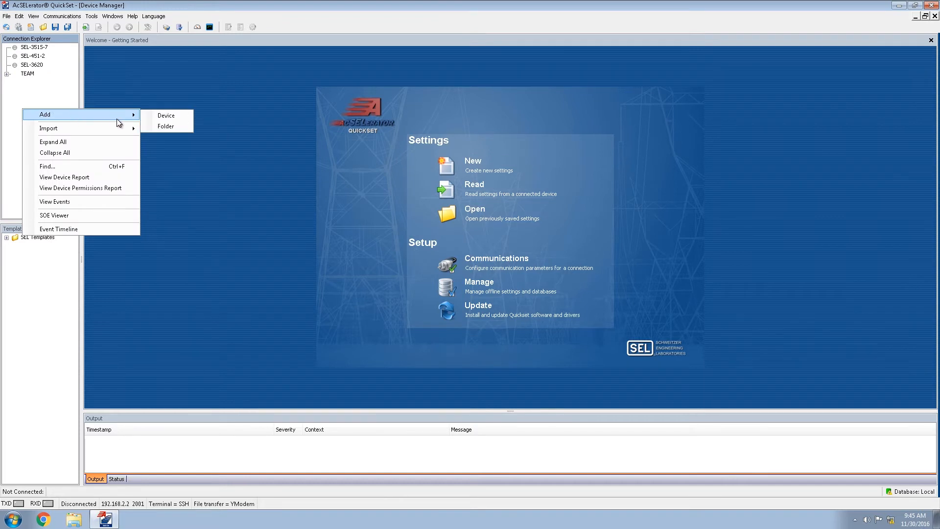
{"action": "left_click", "coordinate": [166, 115]}
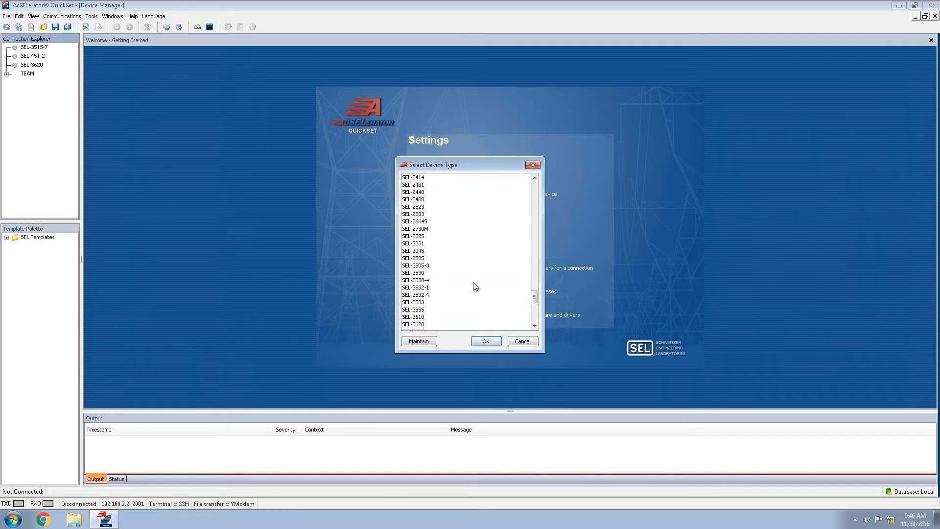
{"action": "left_click", "coordinate": [484, 340]}
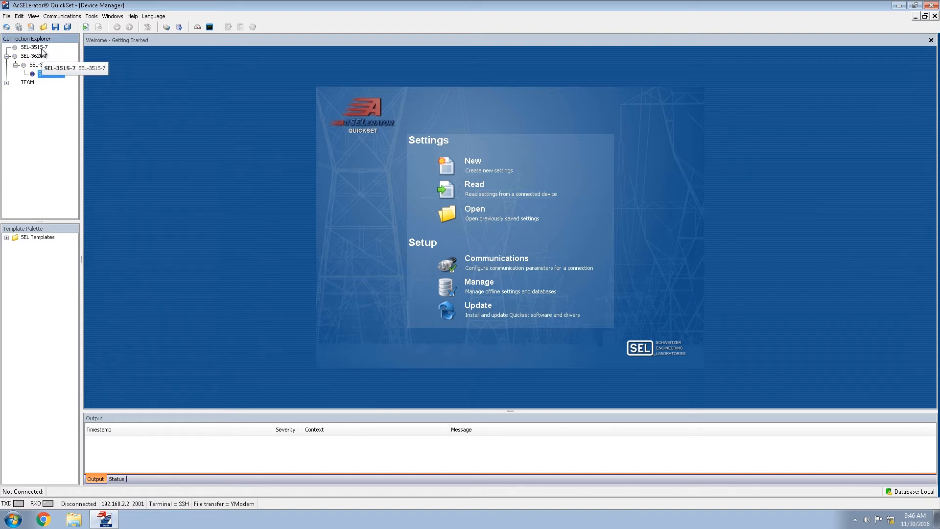
Nest the relays under SEL-3530 beneath SEL-3620 and show SEL-3620's device settings.
{"action": "left_click", "coordinate": [52, 64]}
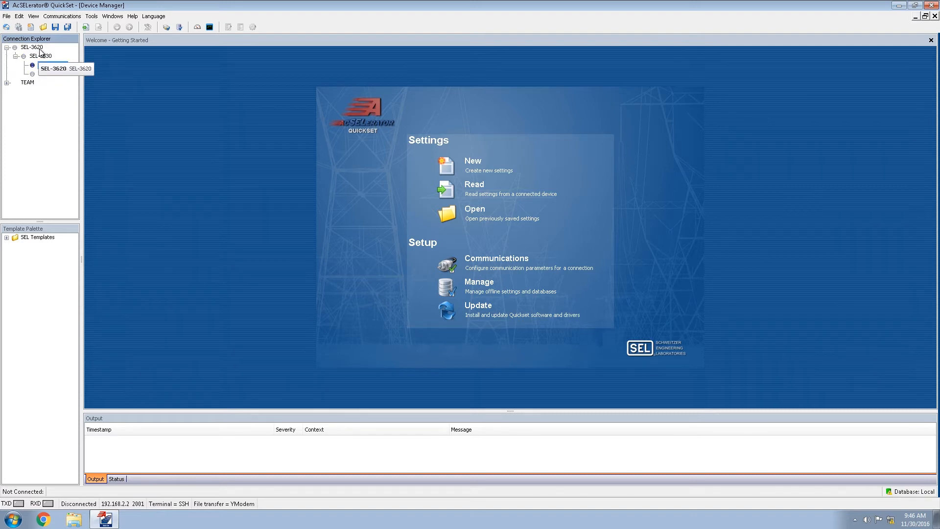
{"action": "left_click", "coordinate": [49, 65]}
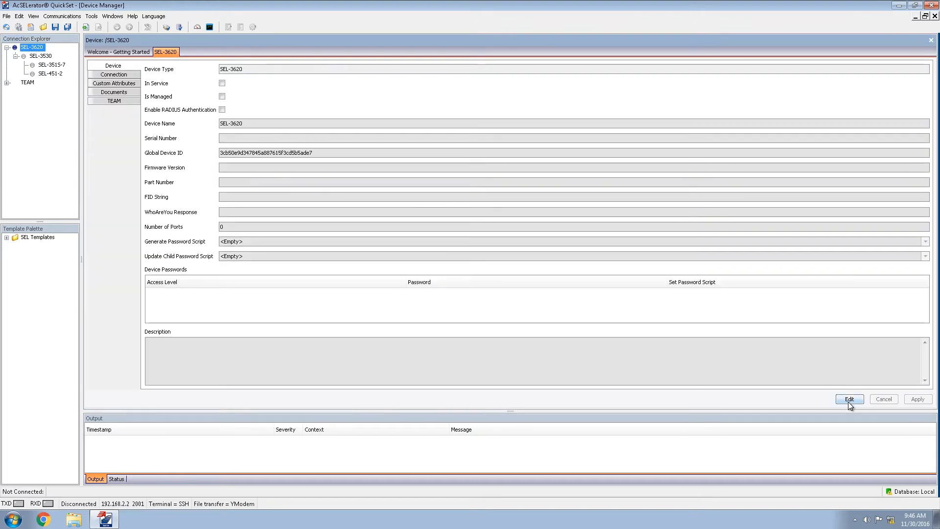
Mark SEL-3620 In Service and Managed and replace its Global Device ID with SEL_3620.
{"action": "left_click", "coordinate": [849, 398]}
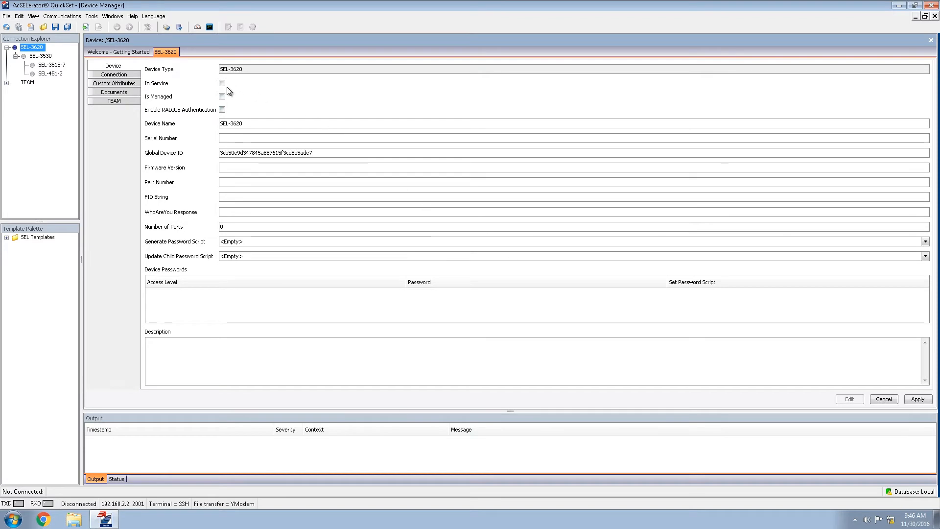
{"action": "left_click", "coordinate": [223, 82]}
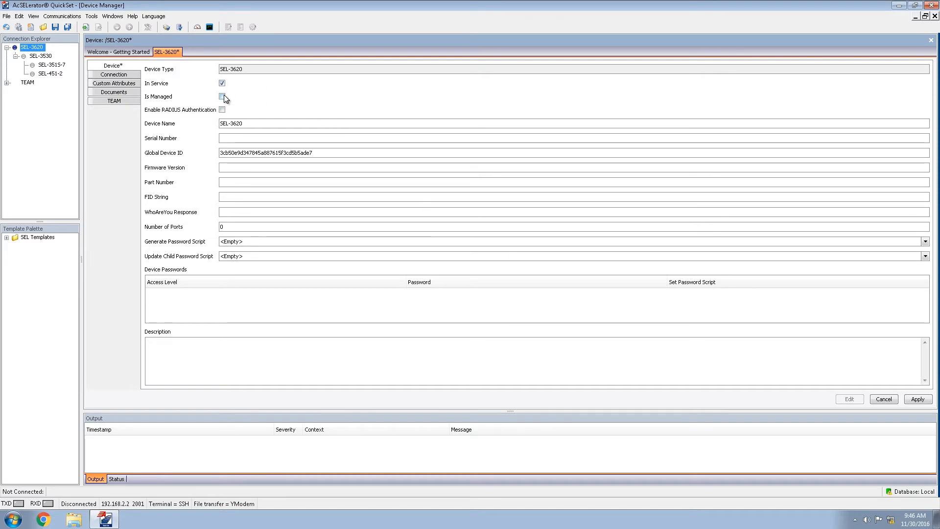
{"action": "left_click", "coordinate": [222, 97]}
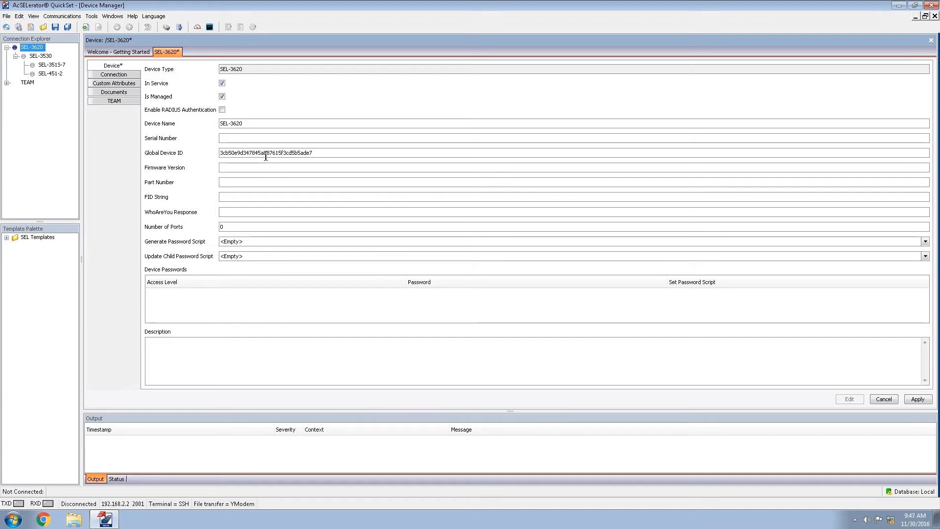
{"action": "mouse_move", "coordinate": [295, 153]}
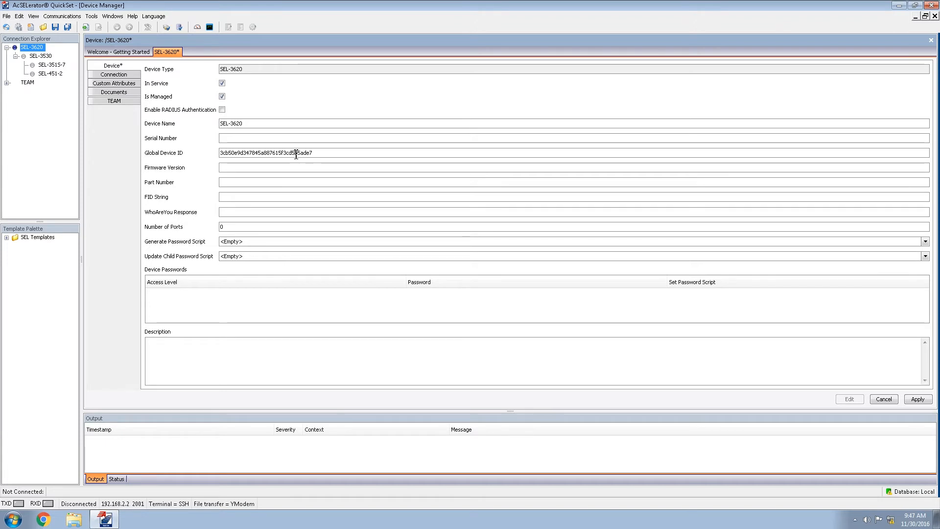
{"action": "double_click", "coordinate": [266, 153]}
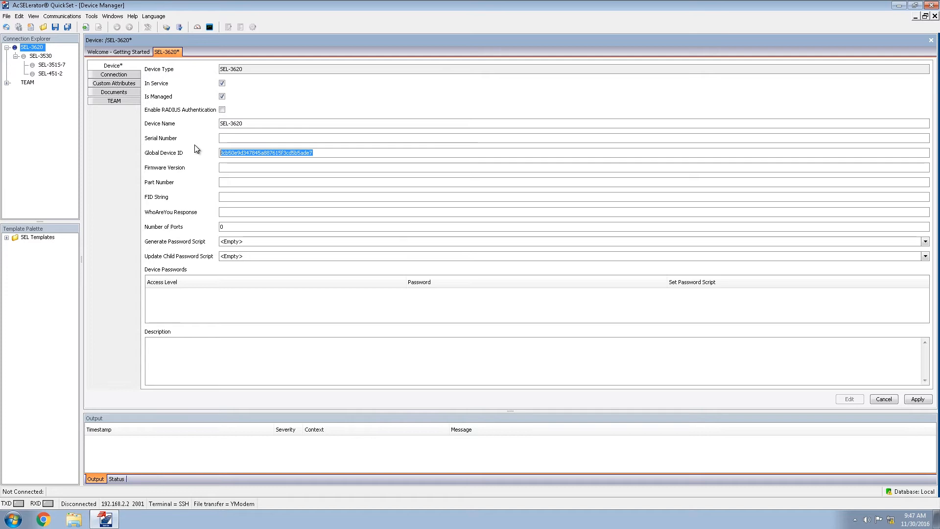
{"action": "key", "text": "Delete"}
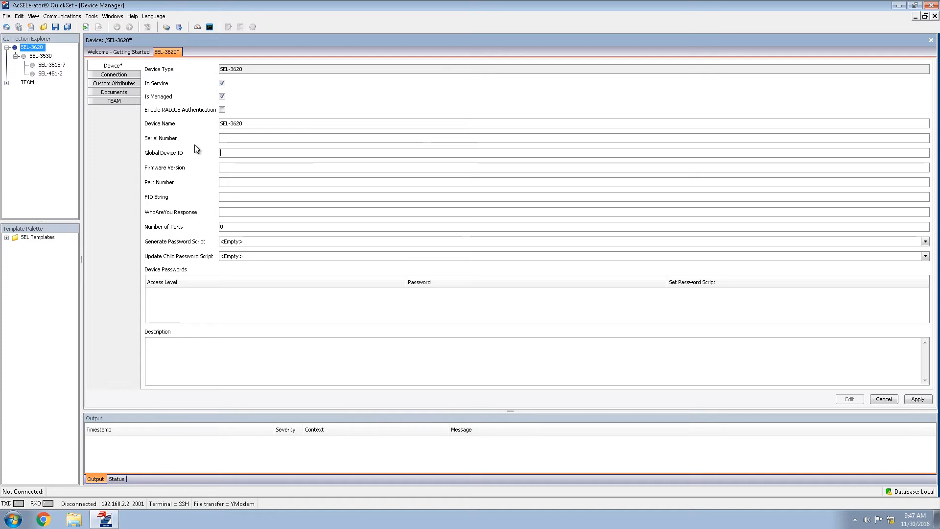
{"action": "type", "text": "SEL_3620"}
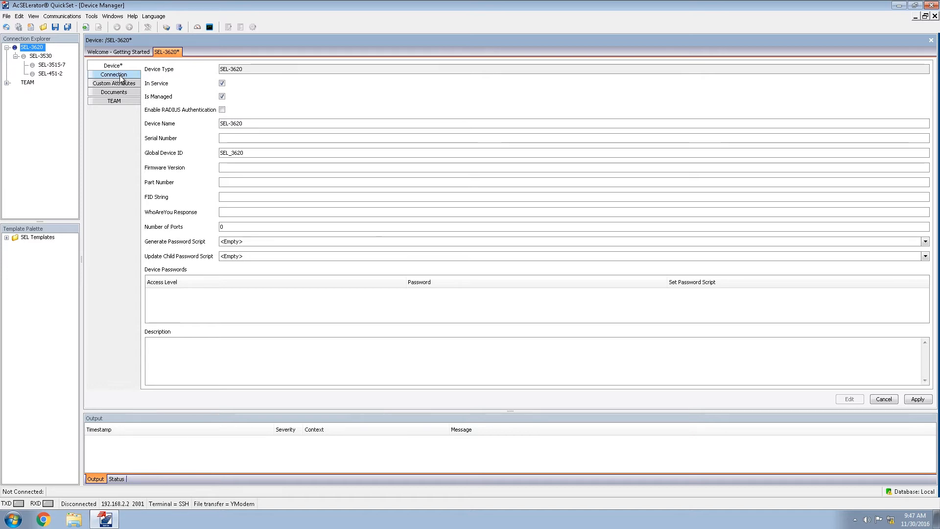
Set SEL-3620 to the GENERAL_362X terminate script and a Network connection at 192.168.2.2.
{"action": "left_click", "coordinate": [114, 74]}
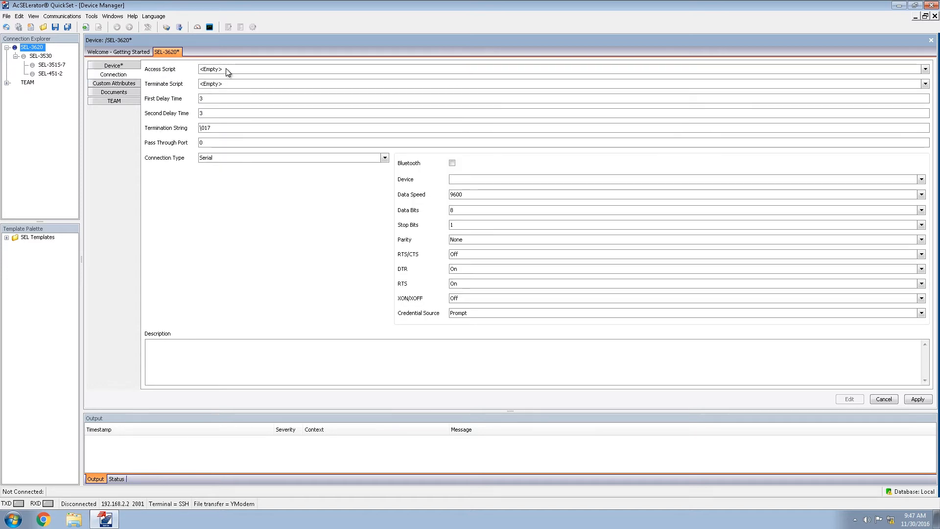
{"action": "left_click", "coordinate": [925, 68]}
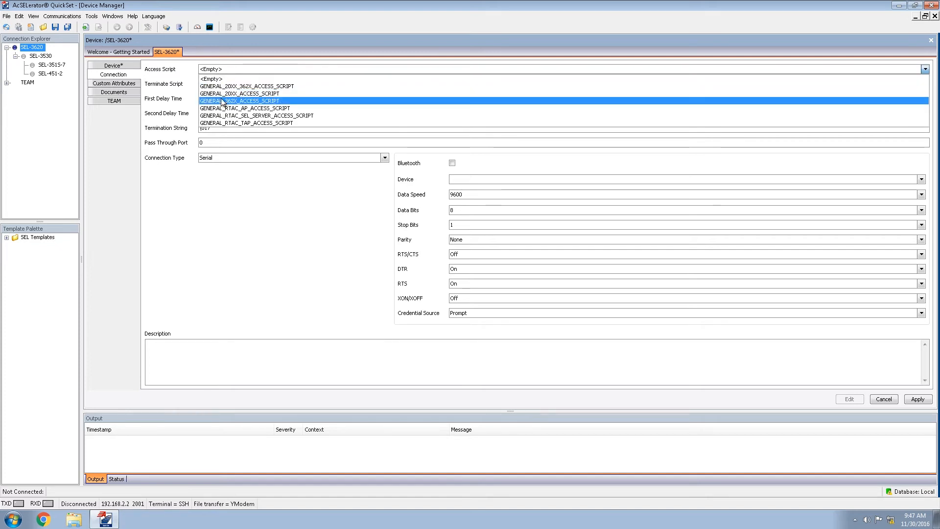
{"action": "mouse_move", "coordinate": [222, 104]}
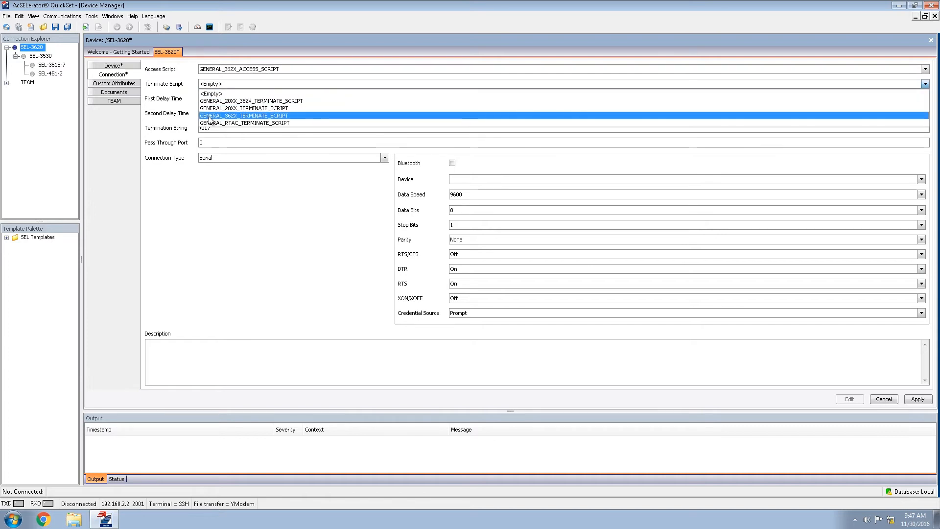
{"action": "left_click", "coordinate": [244, 115]}
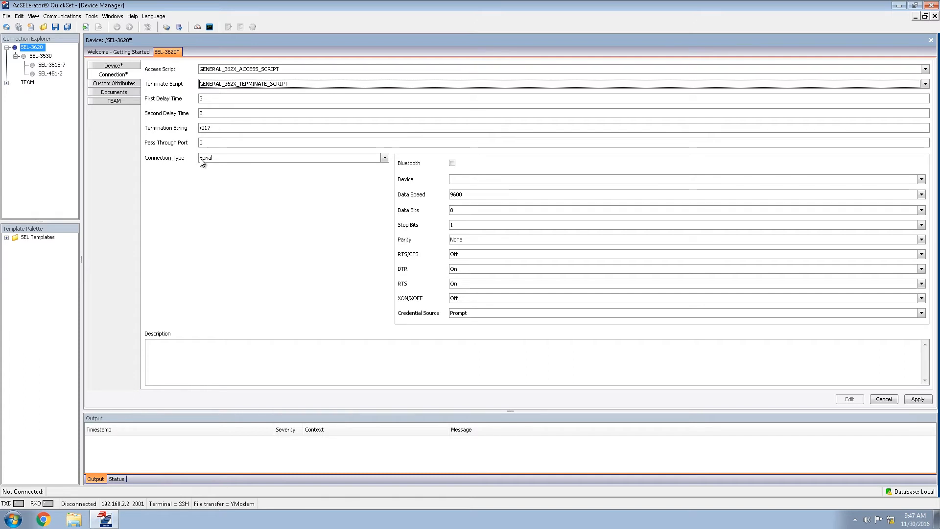
{"action": "left_click", "coordinate": [383, 156]}
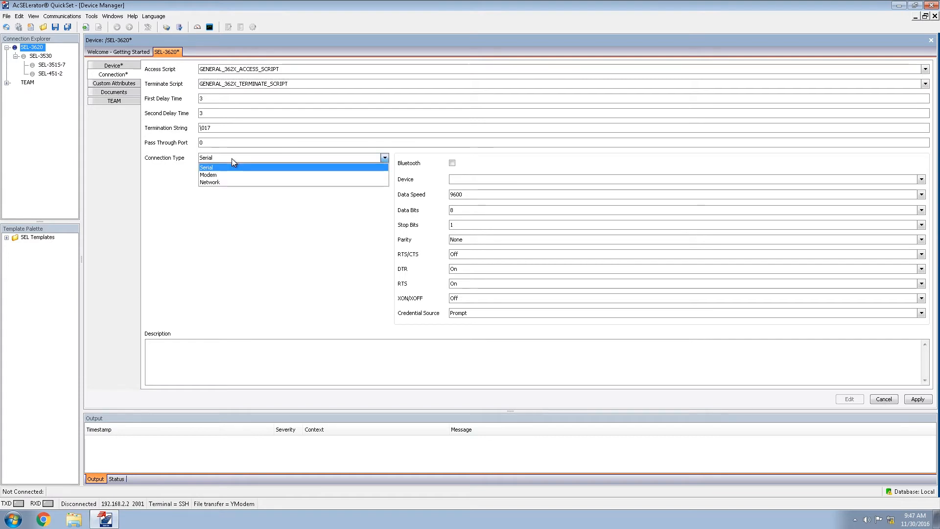
{"action": "left_click", "coordinate": [209, 182]}
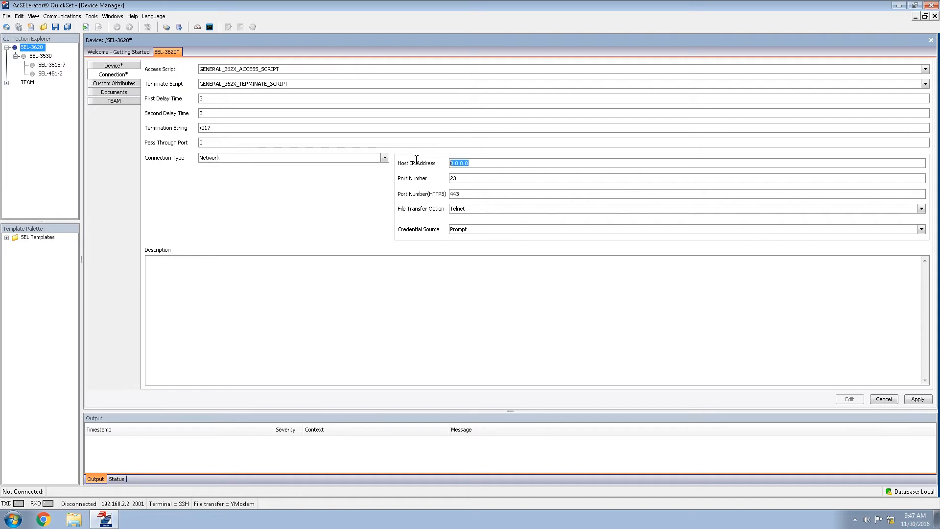
{"action": "mouse_move", "coordinate": [416, 163]}
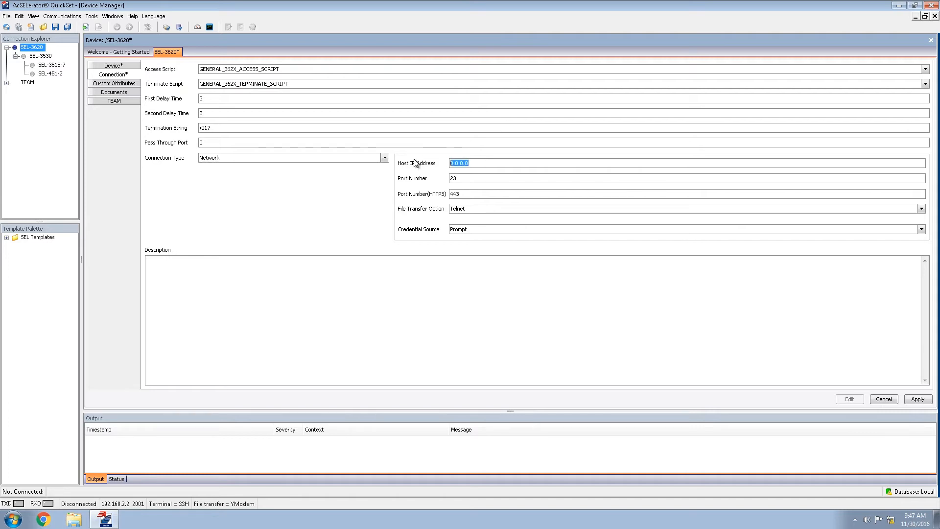
{"action": "type", "text": "192.168.2."}
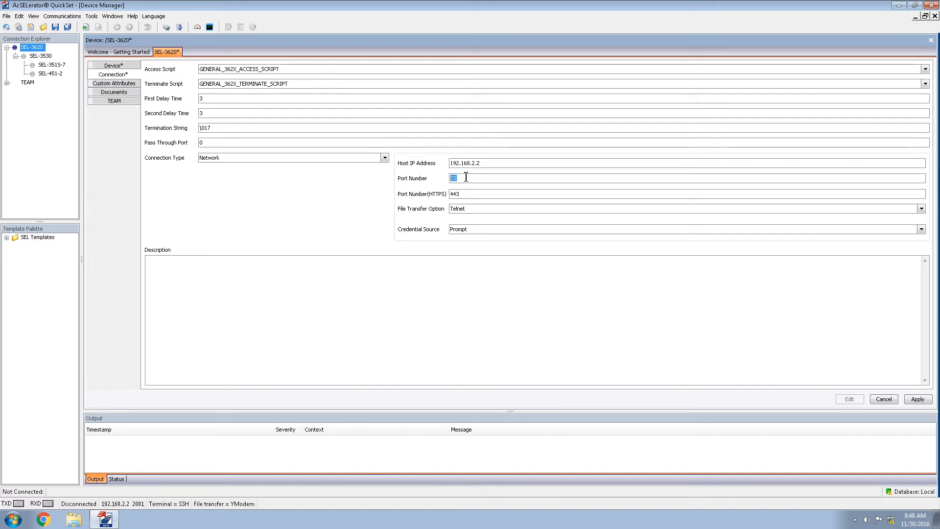
Use port 2001, SSH file transfer and credential source Device Manager: Prompt; TEAM: Titled Password.
{"action": "type", "text": "2001"}
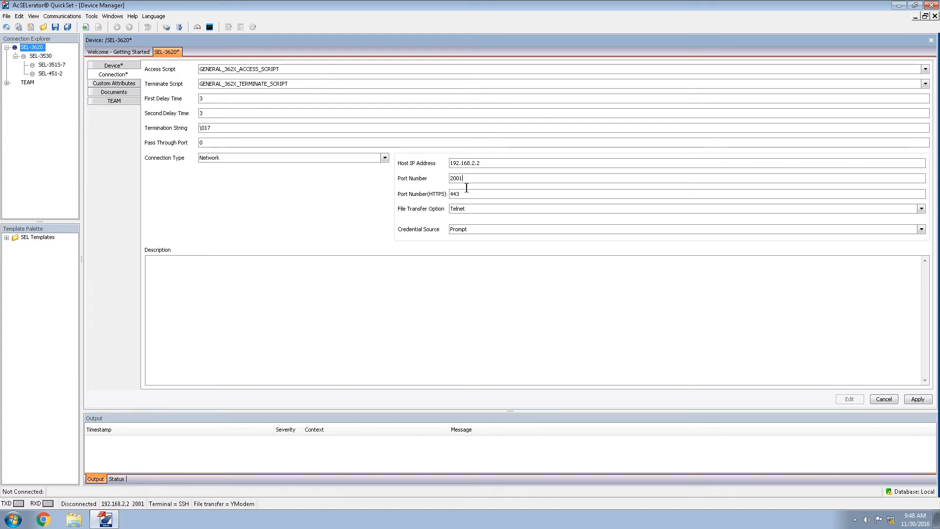
{"action": "left_click", "coordinate": [920, 208]}
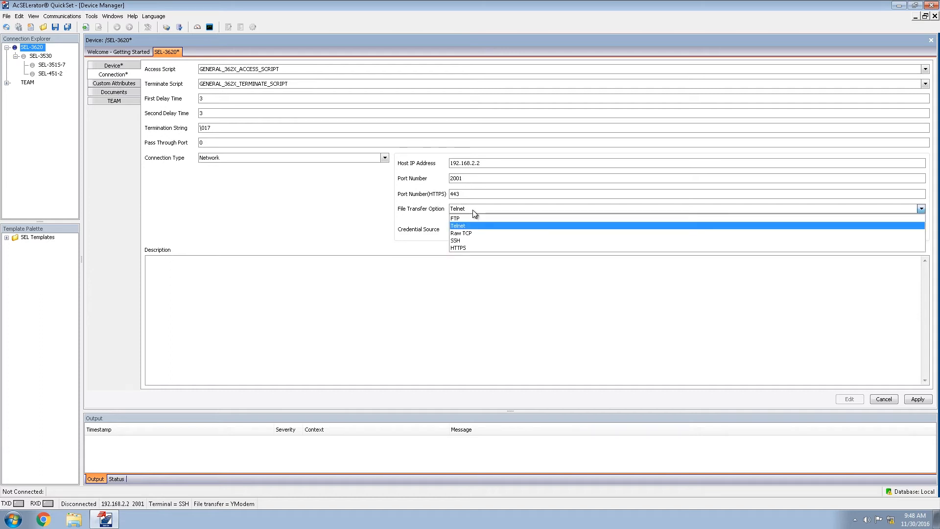
{"action": "left_click", "coordinate": [455, 241]}
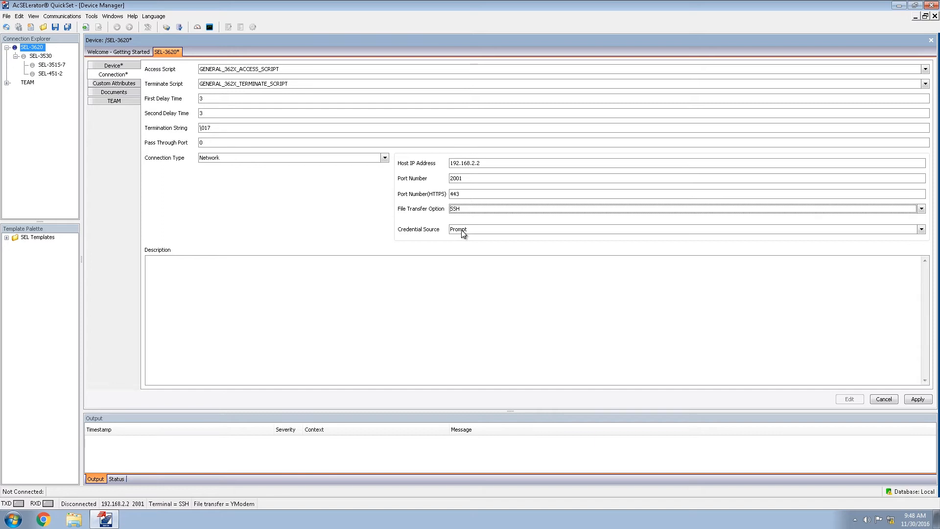
{"action": "left_click", "coordinate": [921, 229]}
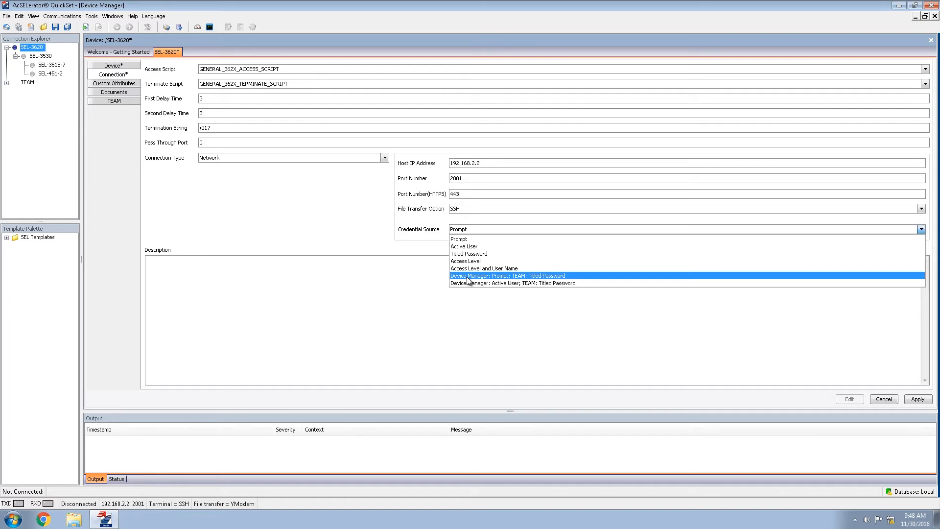
{"action": "left_click", "coordinate": [508, 275]}
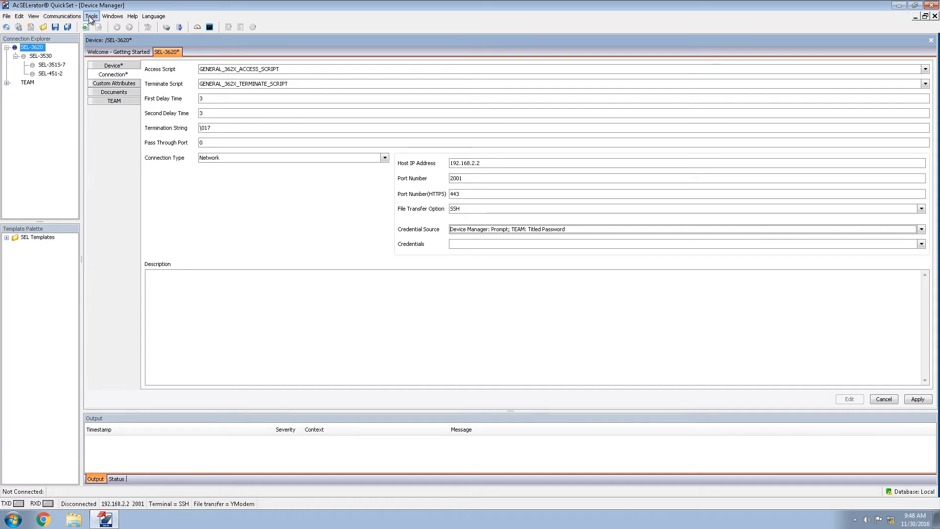
{"action": "left_click", "coordinate": [91, 16]}
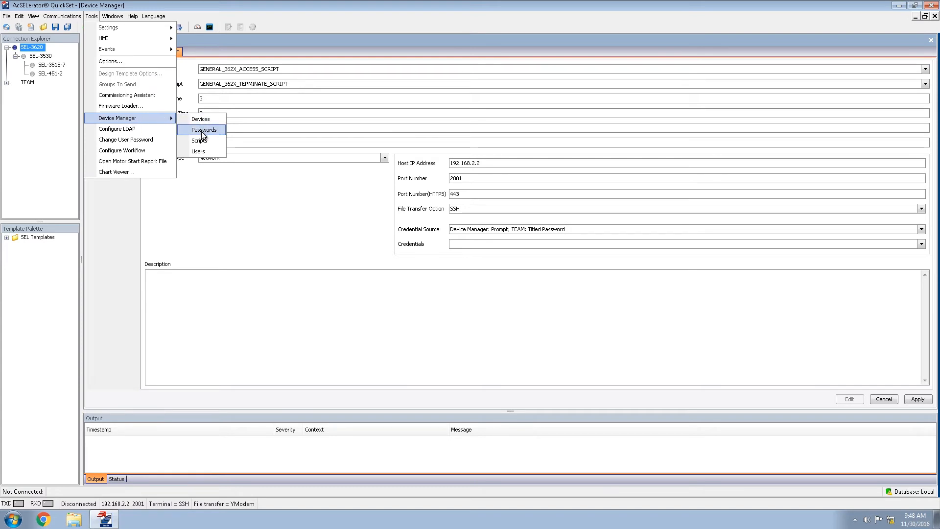
Create a stored password entry titled TEAM with user name TEAM and a password, and apply it.
{"action": "left_click", "coordinate": [204, 129]}
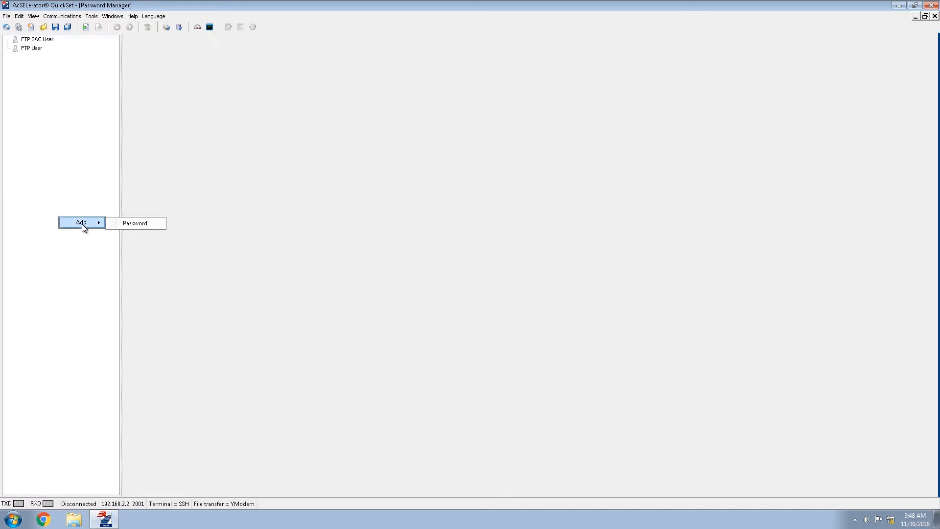
{"action": "left_click", "coordinate": [134, 223]}
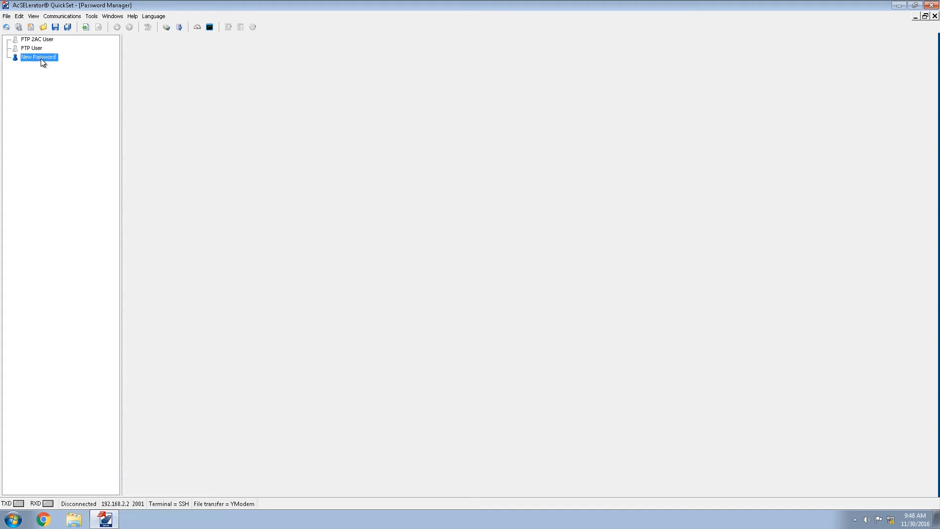
{"action": "double_click", "coordinate": [38, 56]}
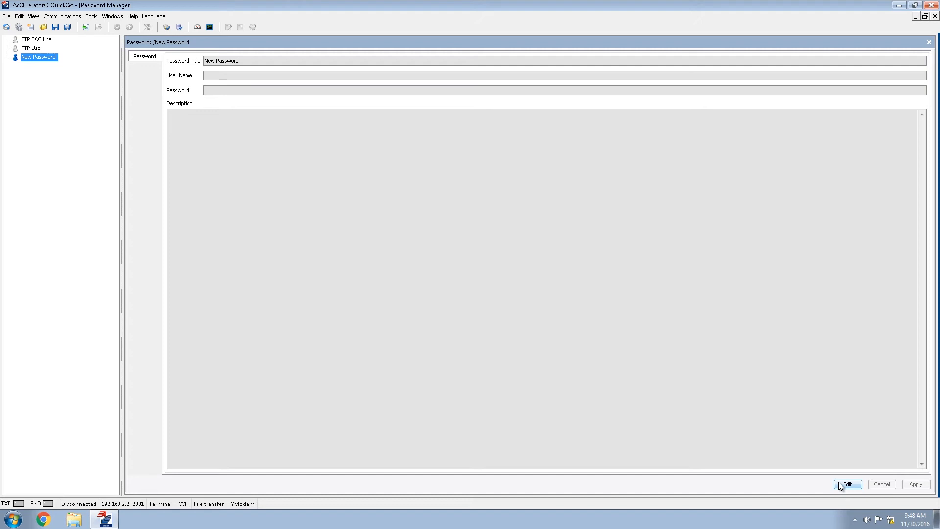
{"action": "left_click", "coordinate": [846, 484]}
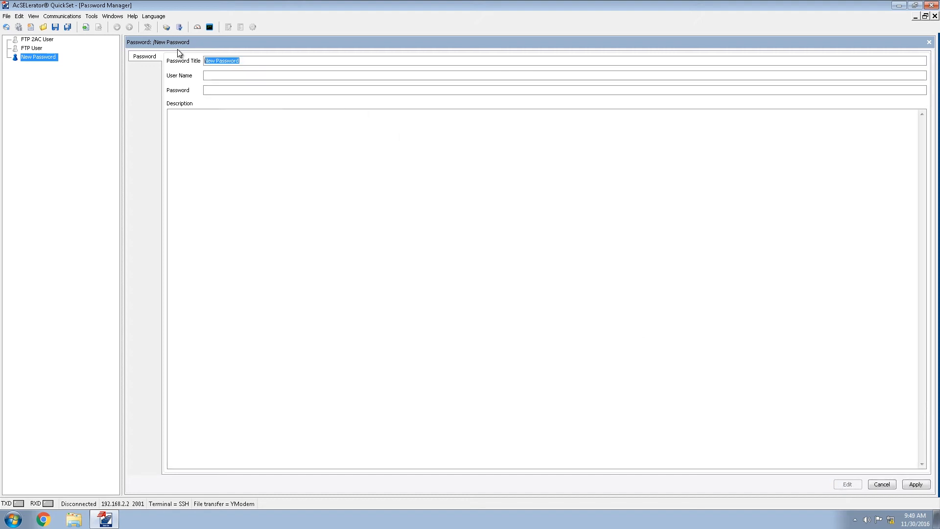
{"action": "type", "text": "TEAM"}
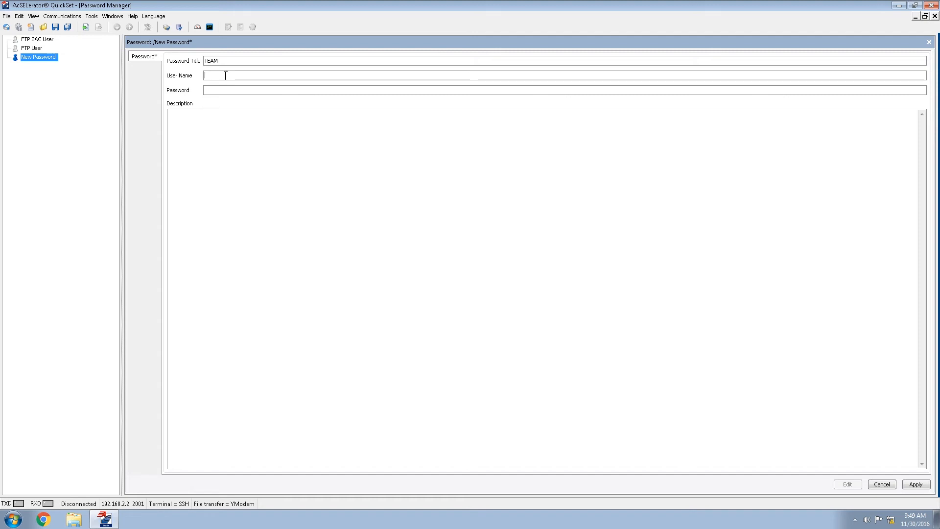
{"action": "type", "text": "TEAM"}
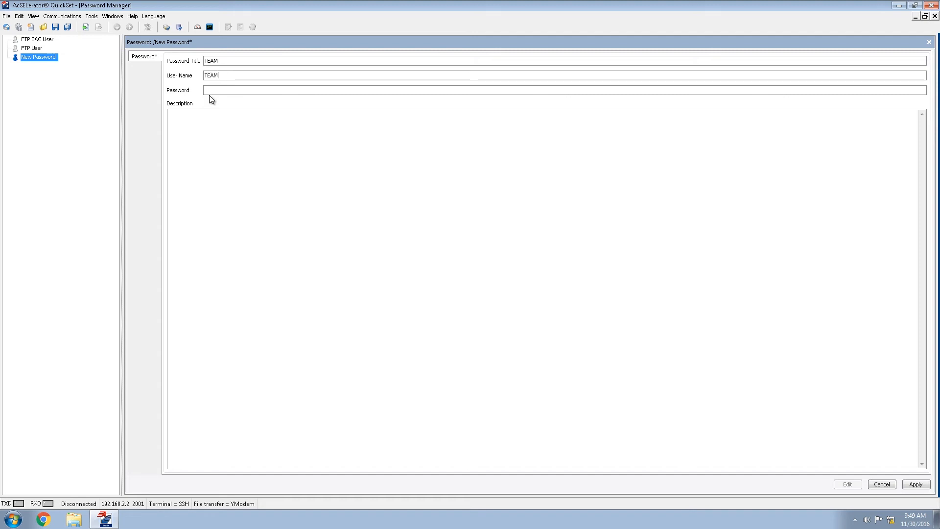
{"action": "type", "text": "*"}
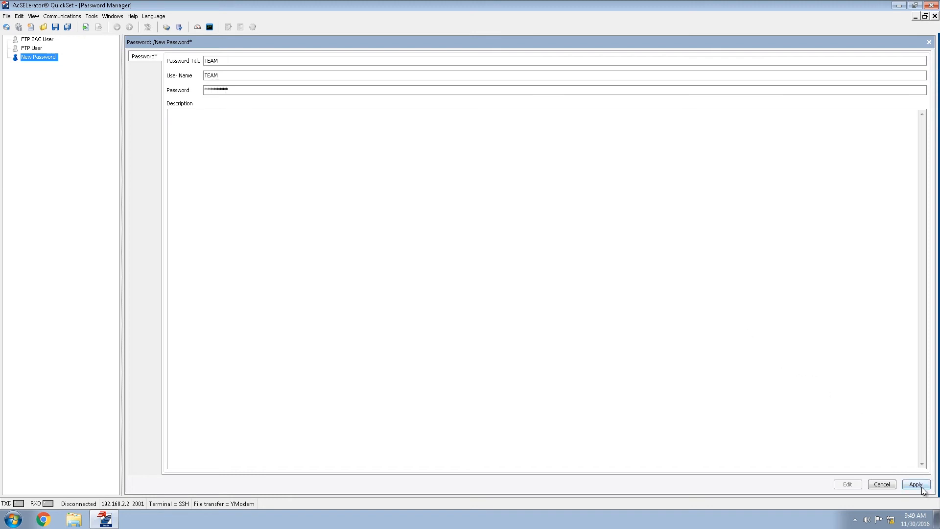
{"action": "left_click", "coordinate": [916, 483]}
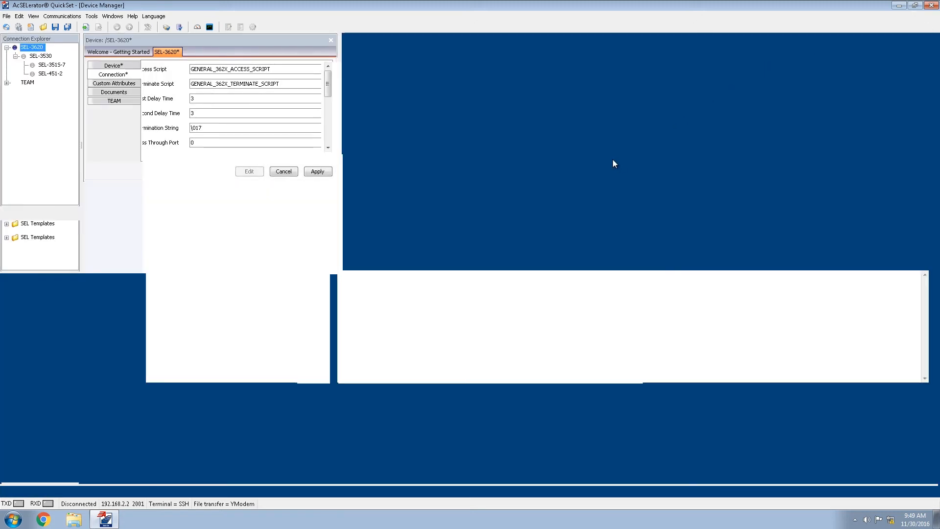
Assign the TEAM password as SEL-3620's credentials and apply the connection settings.
{"action": "left_click", "coordinate": [921, 17]}
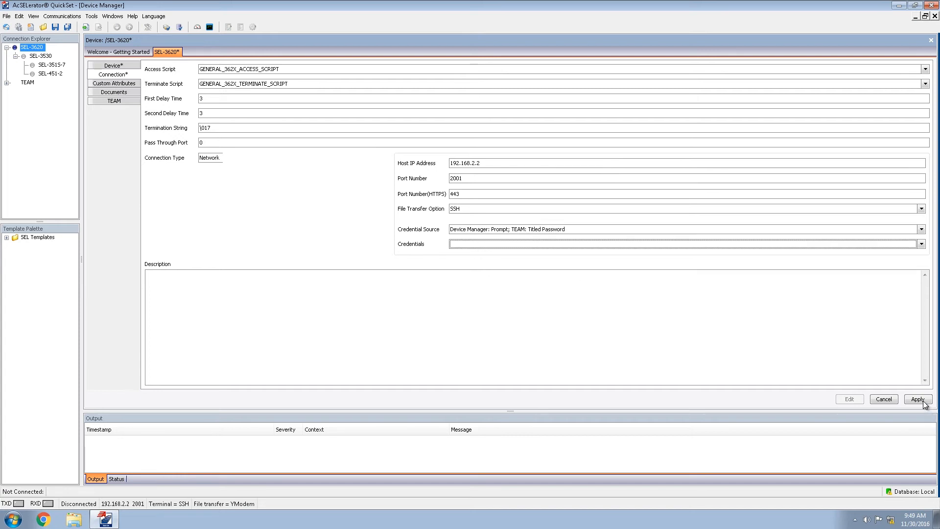
{"action": "left_click", "coordinate": [917, 398]}
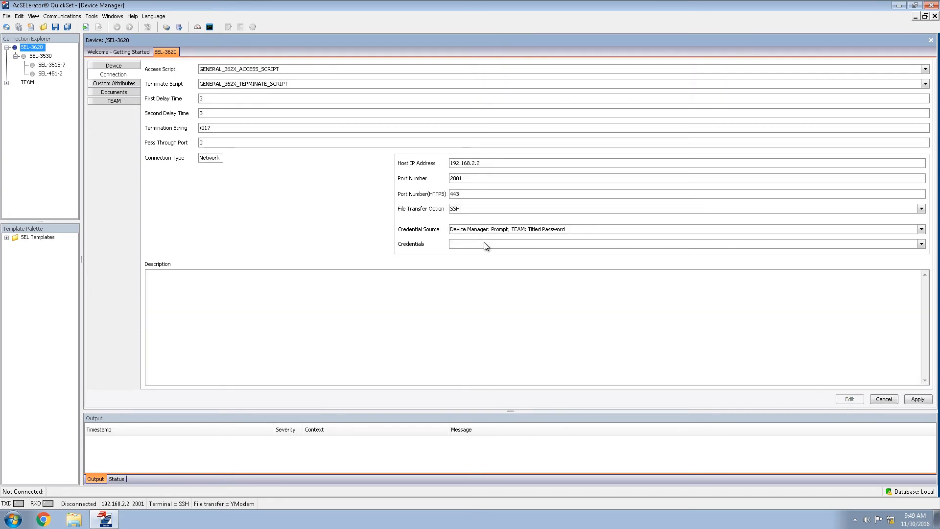
{"action": "left_click", "coordinate": [920, 244]}
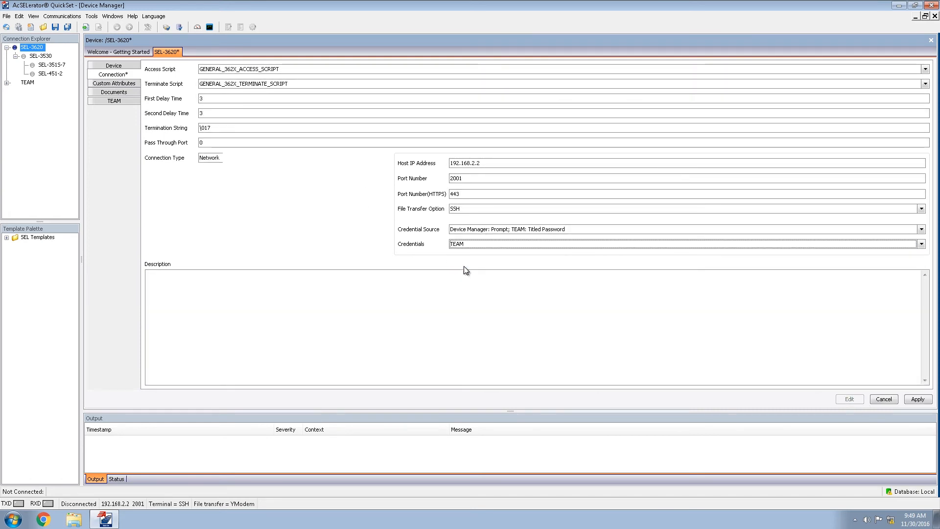
{"action": "left_click", "coordinate": [916, 398]}
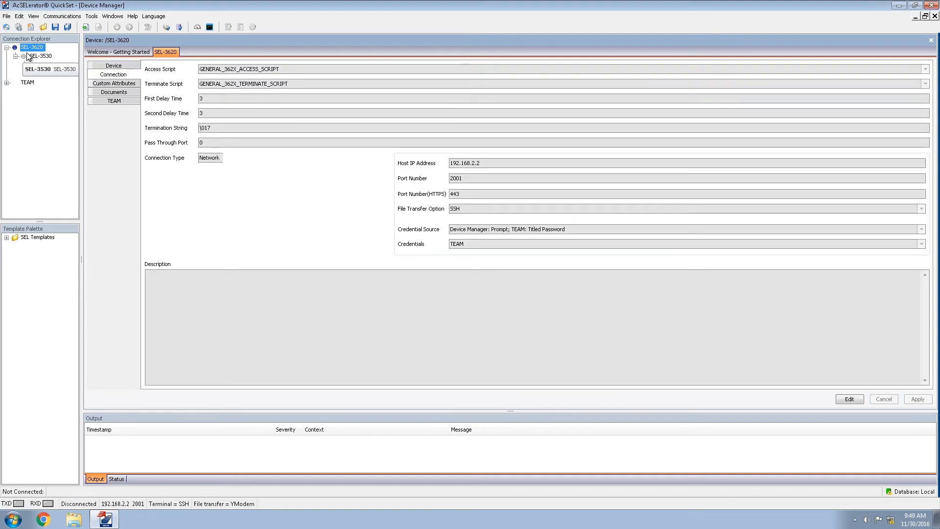
Mark SEL-3530 In Service and replace its Global Device ID with SEL_3530.
{"action": "left_click", "coordinate": [40, 56]}
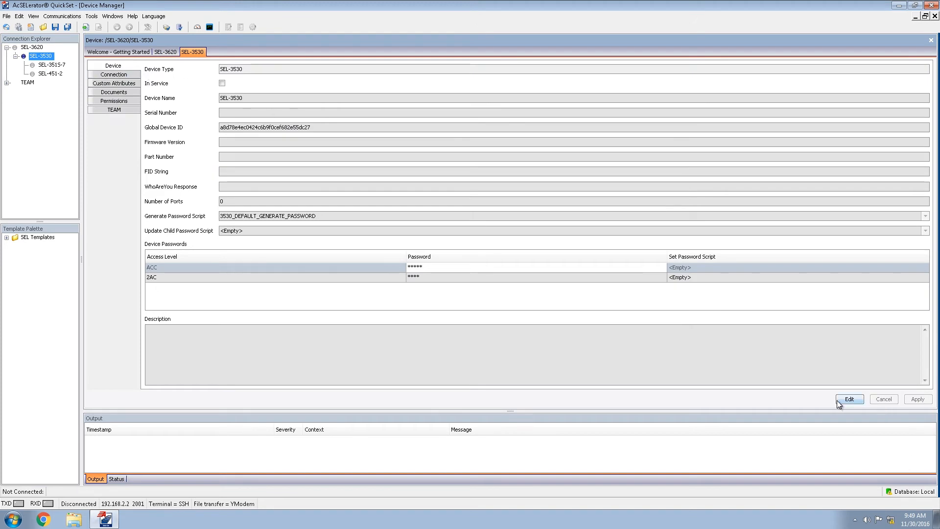
{"action": "left_click", "coordinate": [849, 398]}
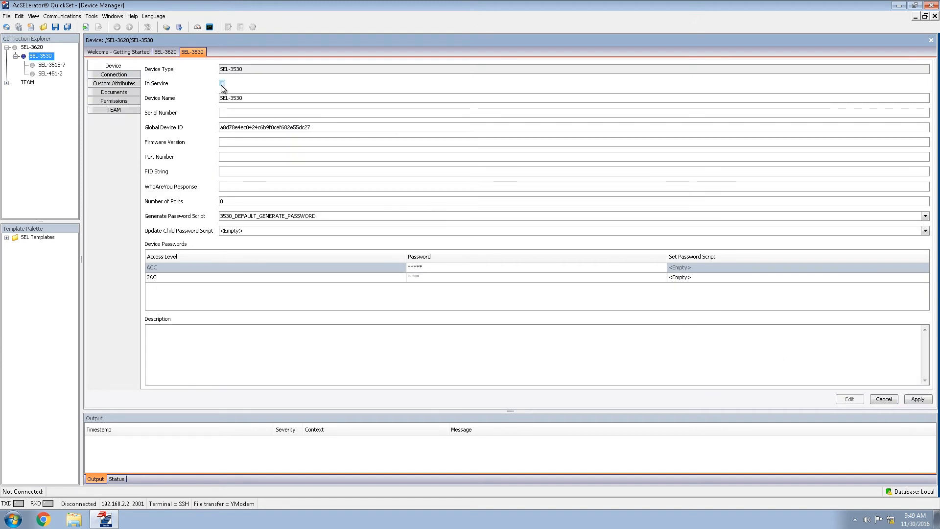
{"action": "left_click", "coordinate": [222, 82]}
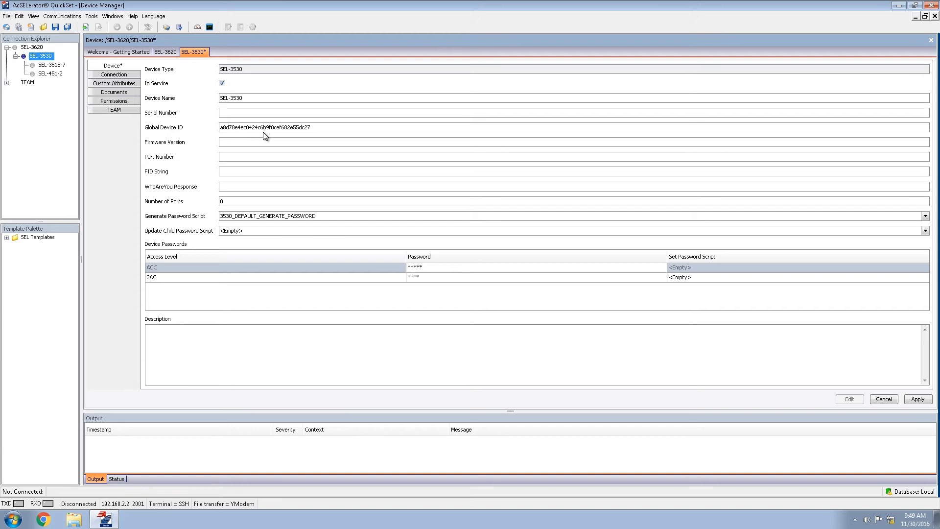
{"action": "triple_click", "coordinate": [266, 126]}
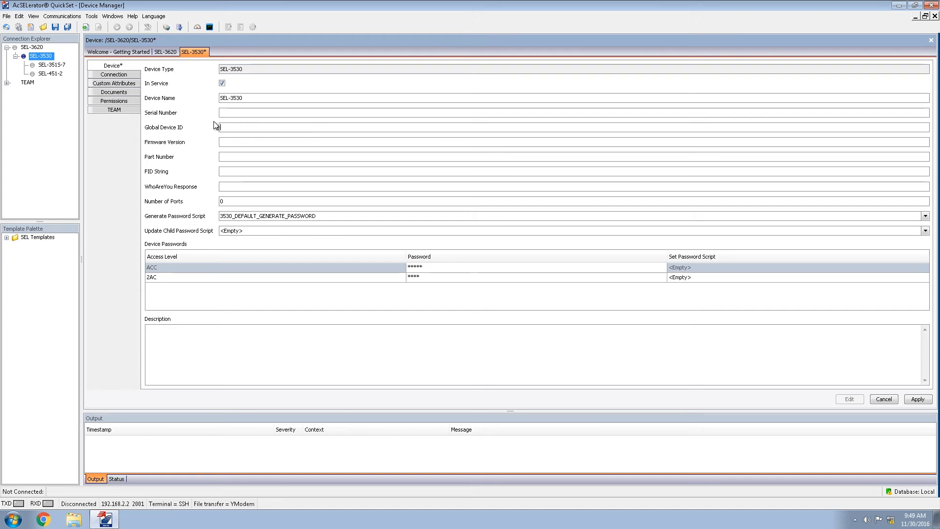
{"action": "type", "text": "SEL_"}
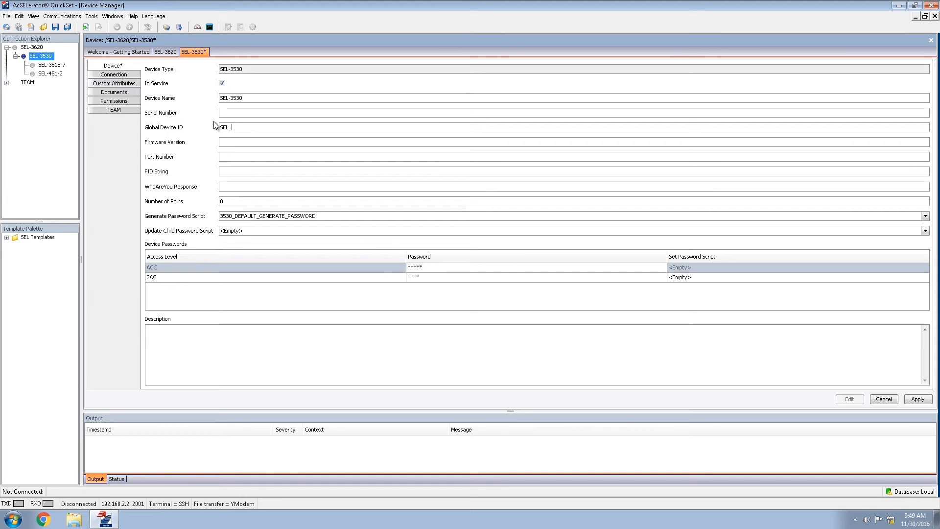
{"action": "type", "text": "3S30"}
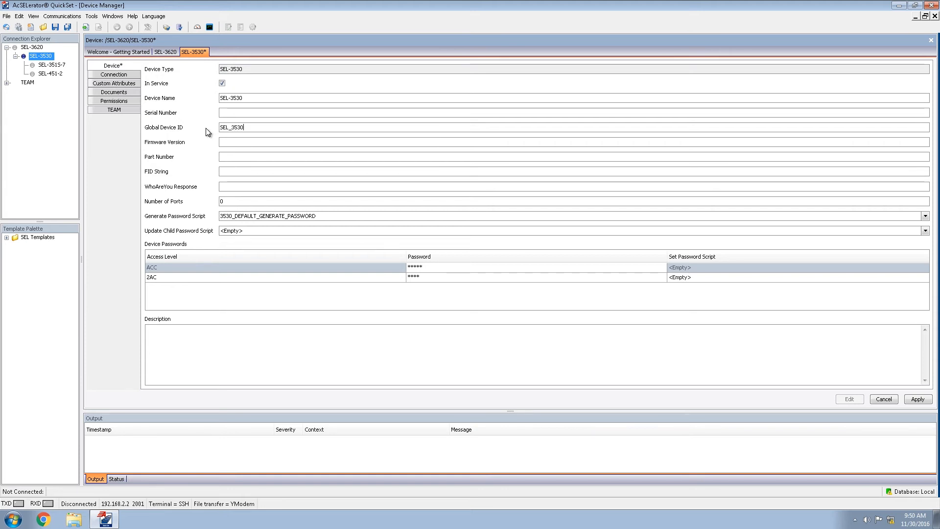
{"action": "left_click", "coordinate": [113, 74]}
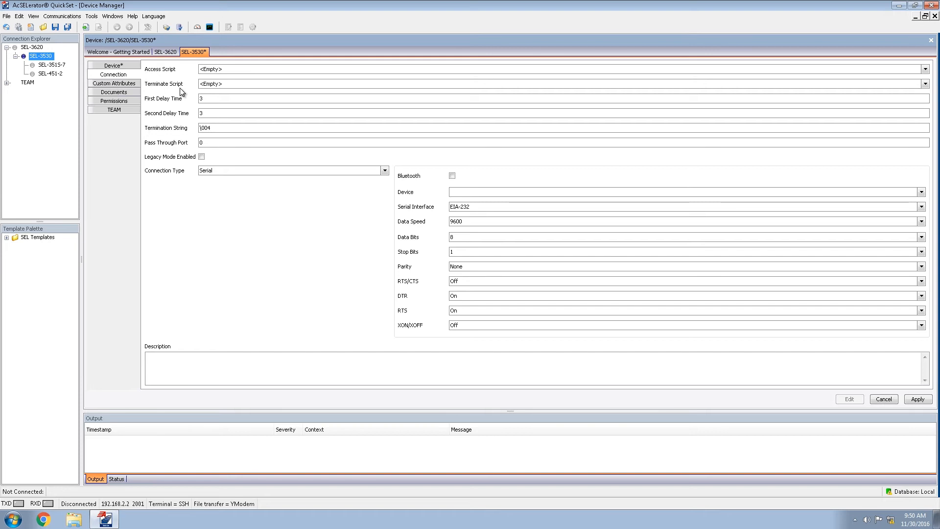
Set SEL-3530 to legacy mode with a Telnet network connection to 192.168.3.3 port 3001 and apply.
{"action": "left_click", "coordinate": [201, 156]}
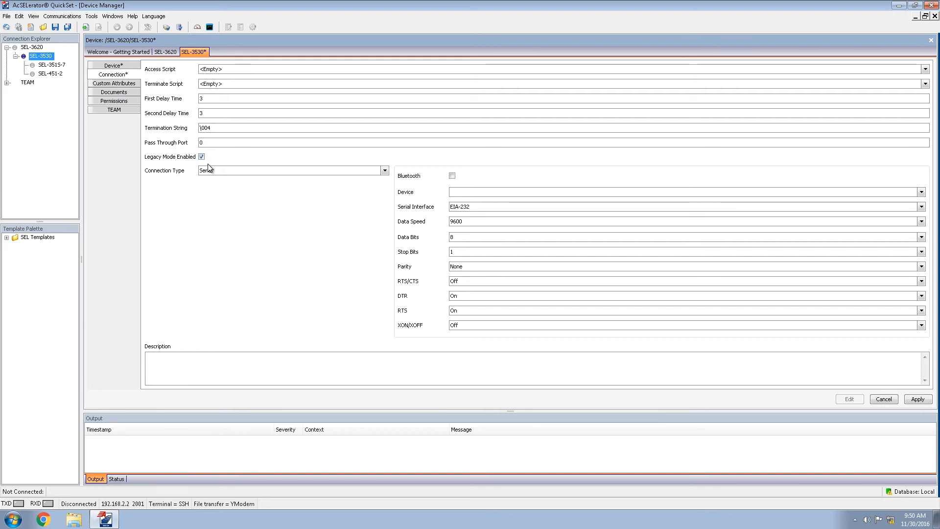
{"action": "left_click", "coordinate": [383, 170]}
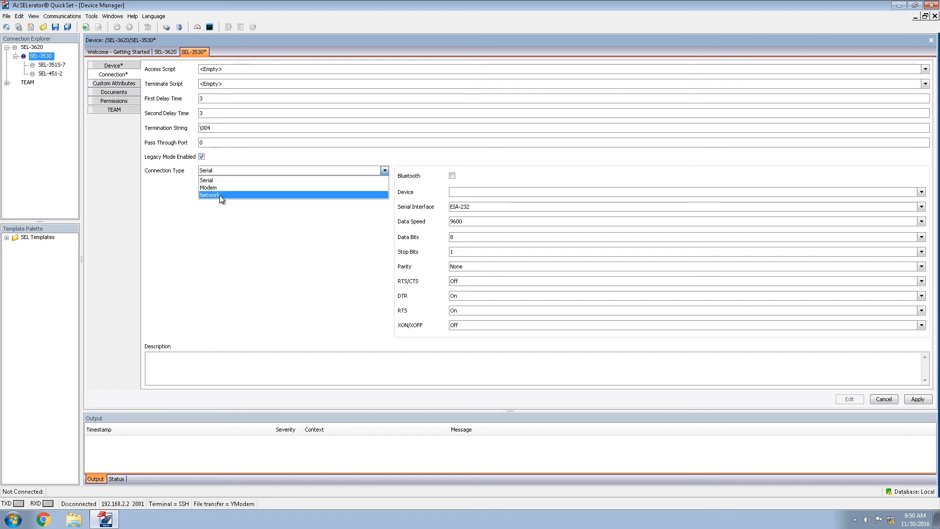
{"action": "left_click", "coordinate": [209, 195]}
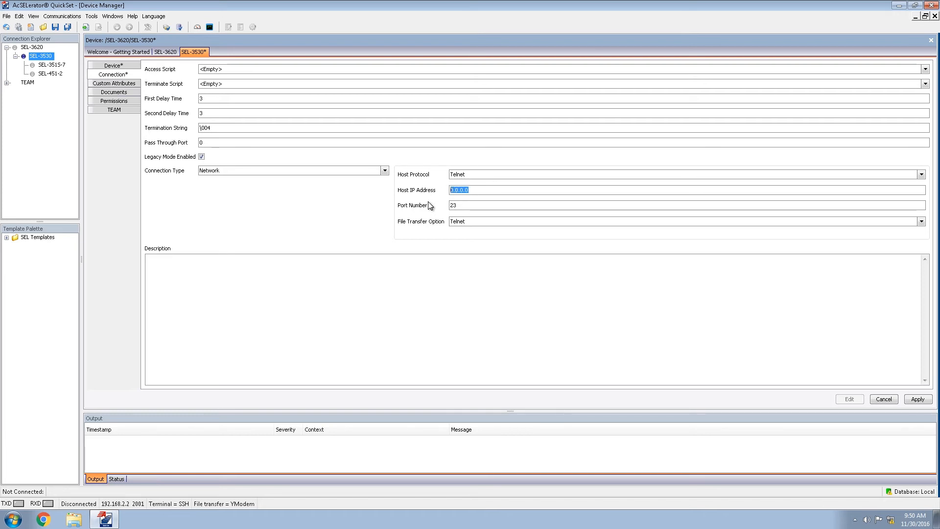
{"action": "type", "text": "192.168.3."}
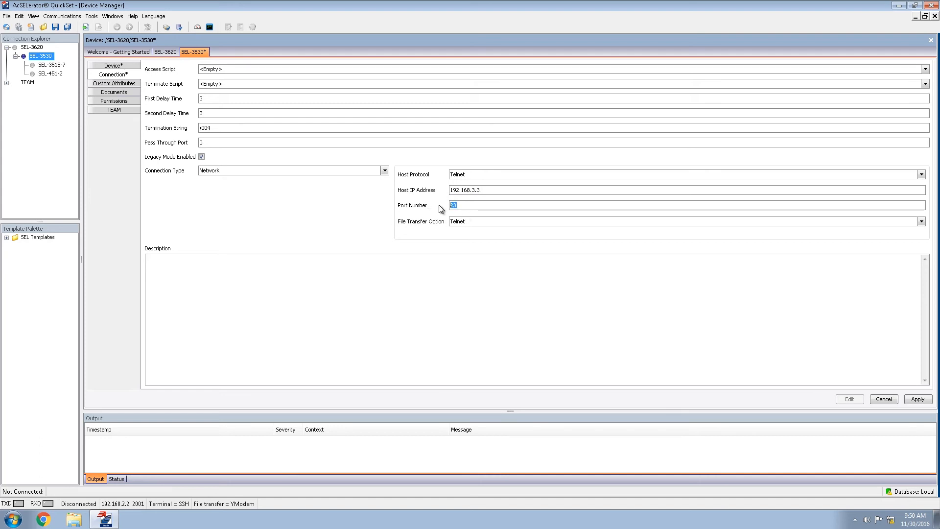
{"action": "type", "text": "3001"}
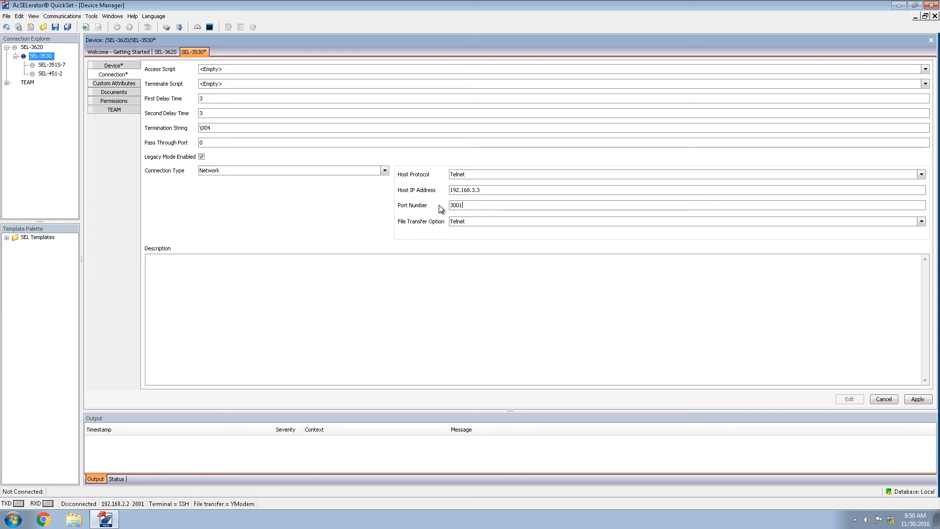
{"action": "mouse_move", "coordinate": [485, 234]}
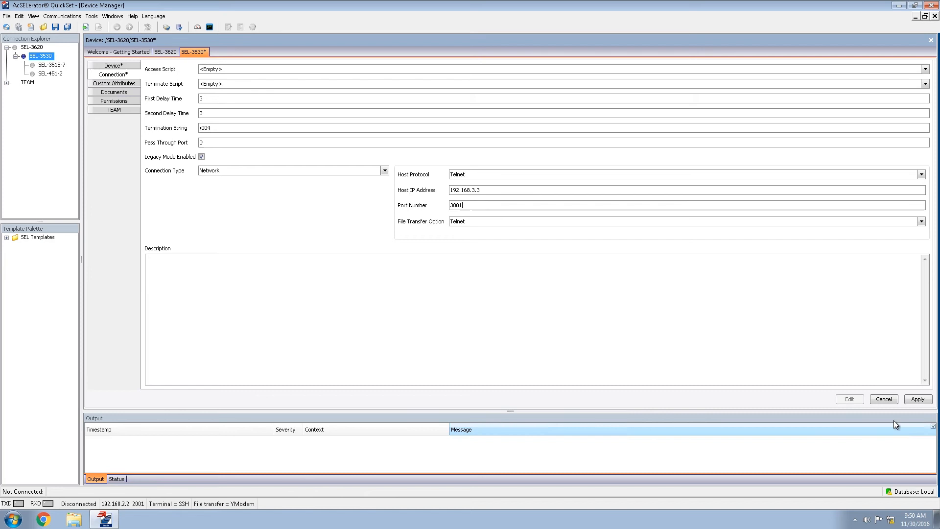
{"action": "left_click", "coordinate": [916, 398]}
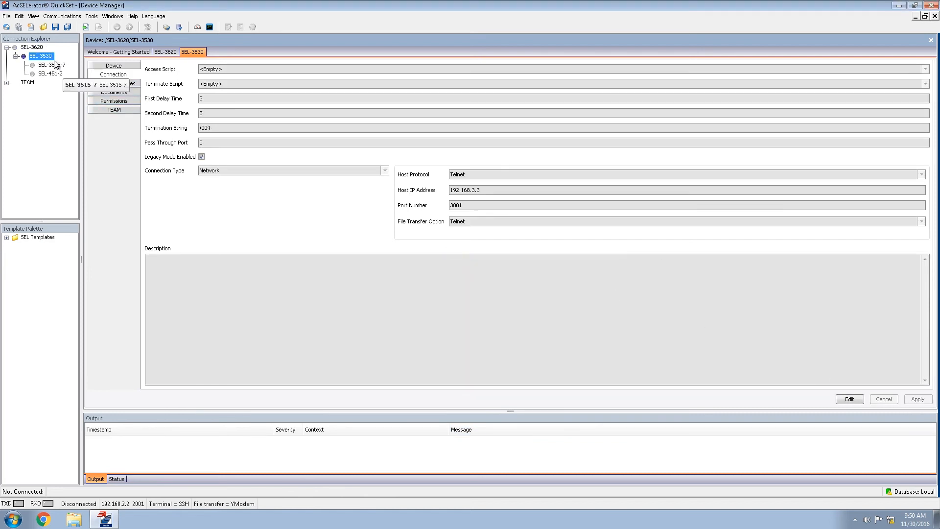
Mark SEL-351S-7 In Service and retype its Global Device ID as SEL_3515.
{"action": "left_click", "coordinate": [52, 65]}
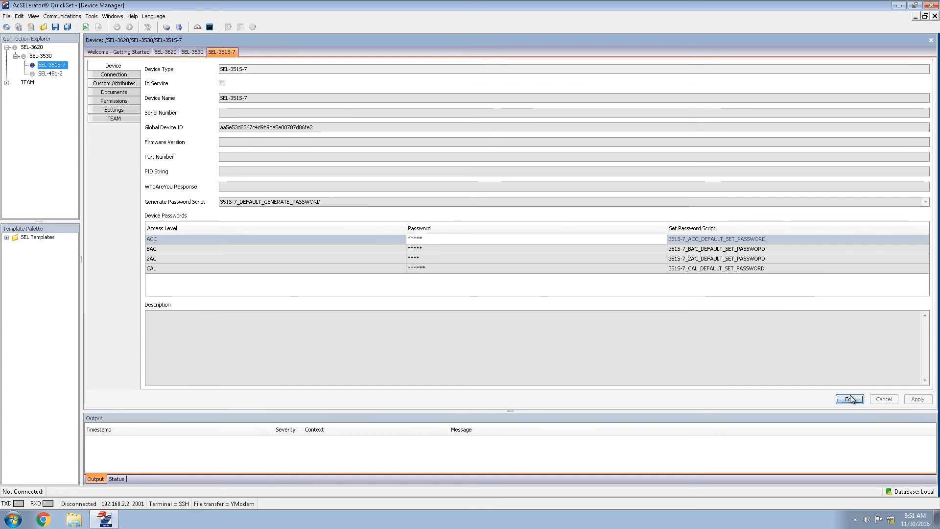
{"action": "left_click", "coordinate": [848, 398]}
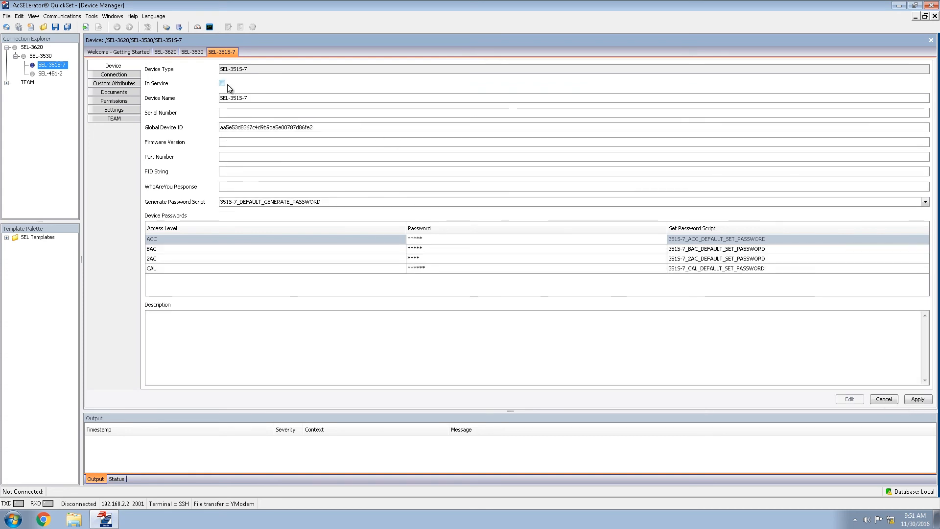
{"action": "left_click", "coordinate": [222, 82]}
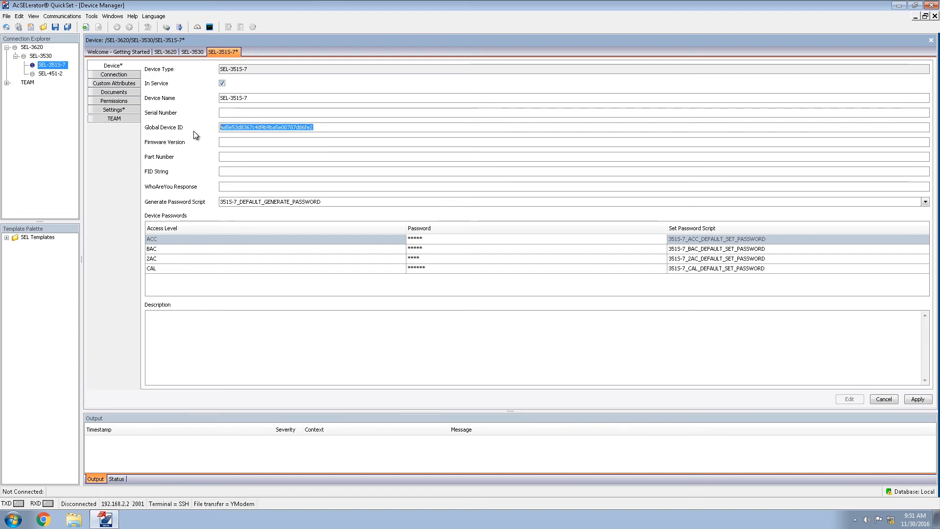
{"action": "type", "text": "SEL_351S"}
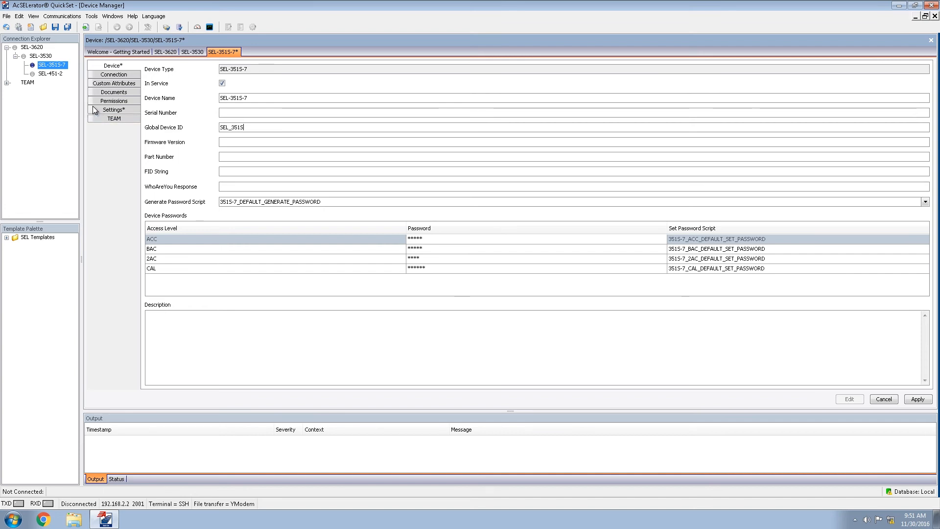
Assign the RTAC SEL server access and RTAC terminate scripts with pass-through port 1, then apply.
{"action": "left_click", "coordinate": [113, 73]}
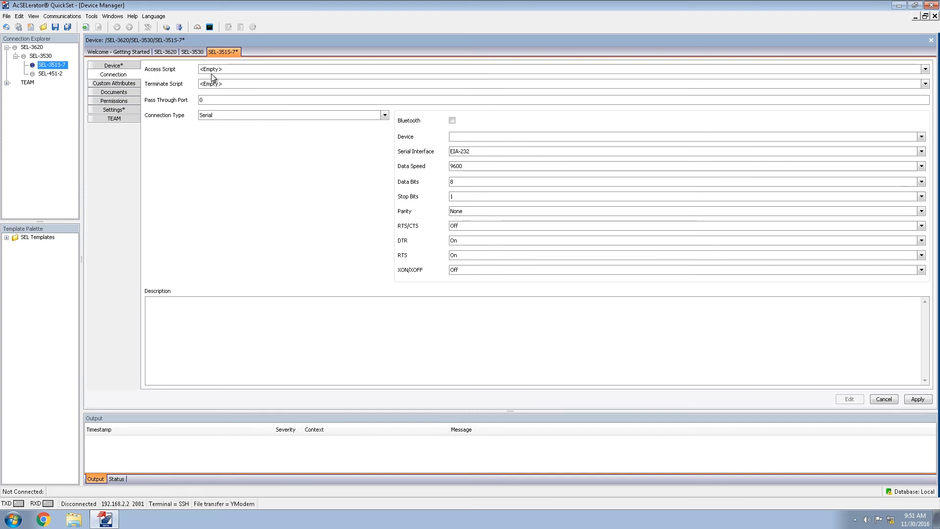
{"action": "left_click", "coordinate": [924, 69]}
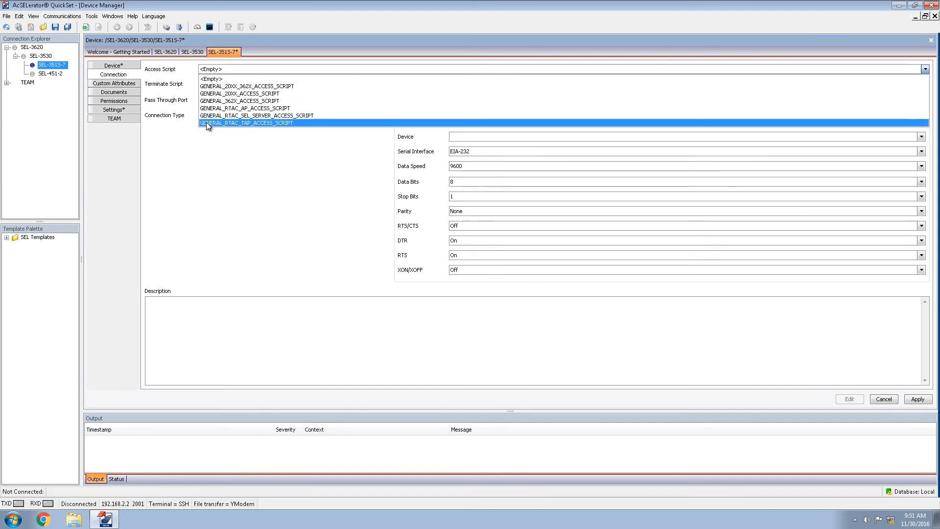
{"action": "left_click", "coordinate": [258, 116]}
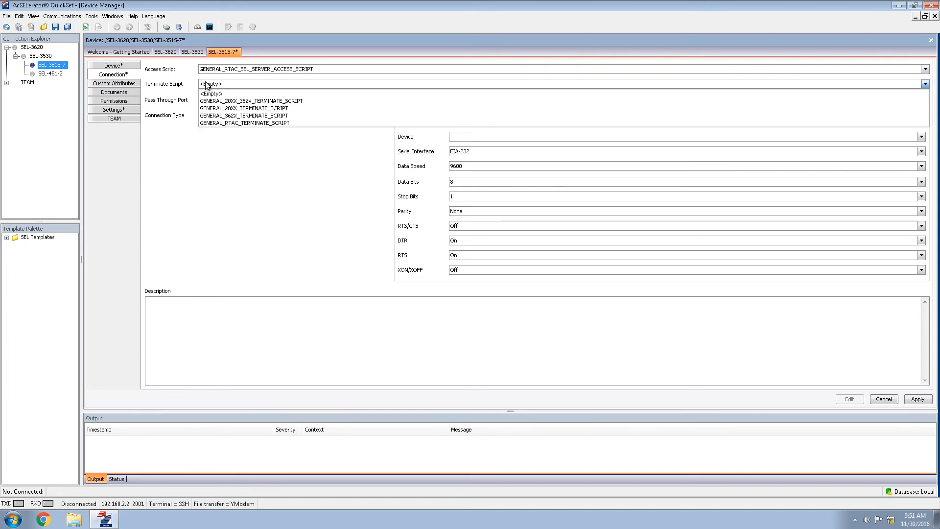
{"action": "mouse_move", "coordinate": [244, 124]}
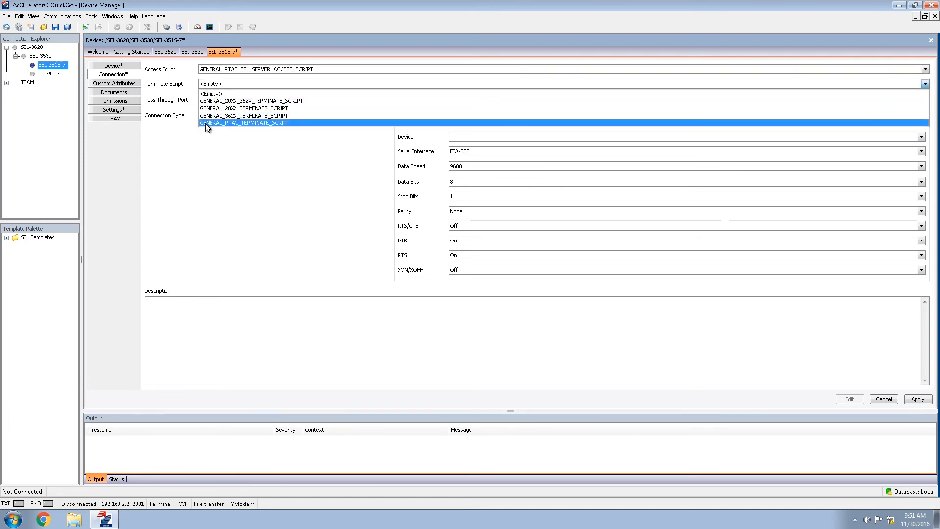
{"action": "left_click", "coordinate": [245, 123]}
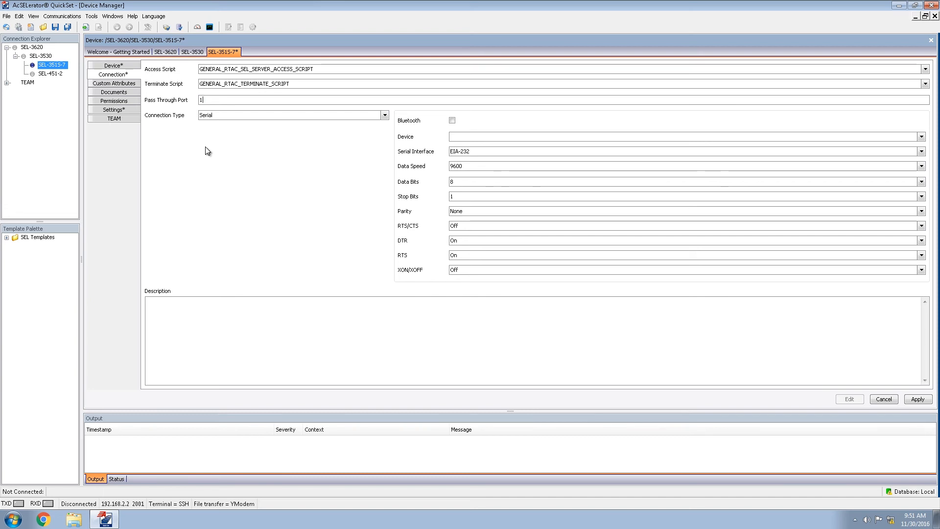
{"action": "mouse_move", "coordinate": [204, 149]}
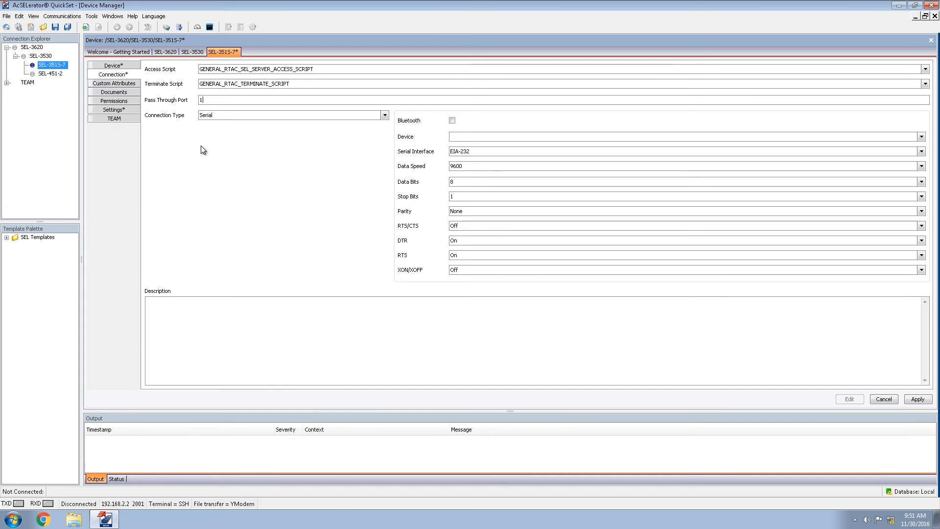
{"action": "mouse_move", "coordinate": [171, 125]}
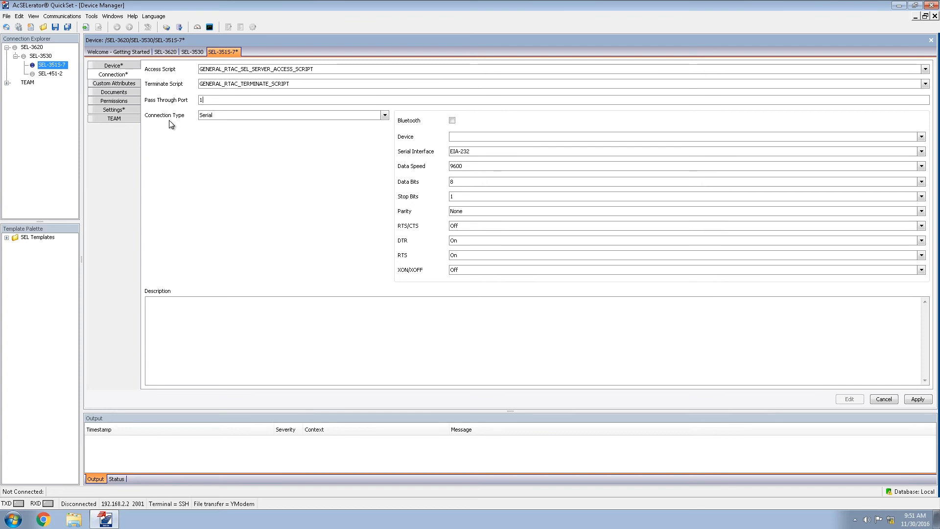
{"action": "mouse_move", "coordinate": [196, 123]}
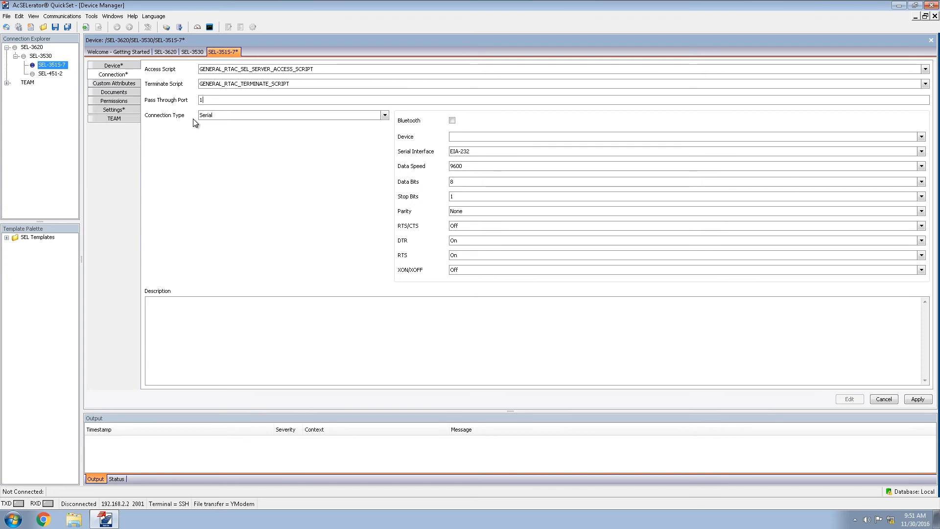
{"action": "left_click", "coordinate": [114, 92]}
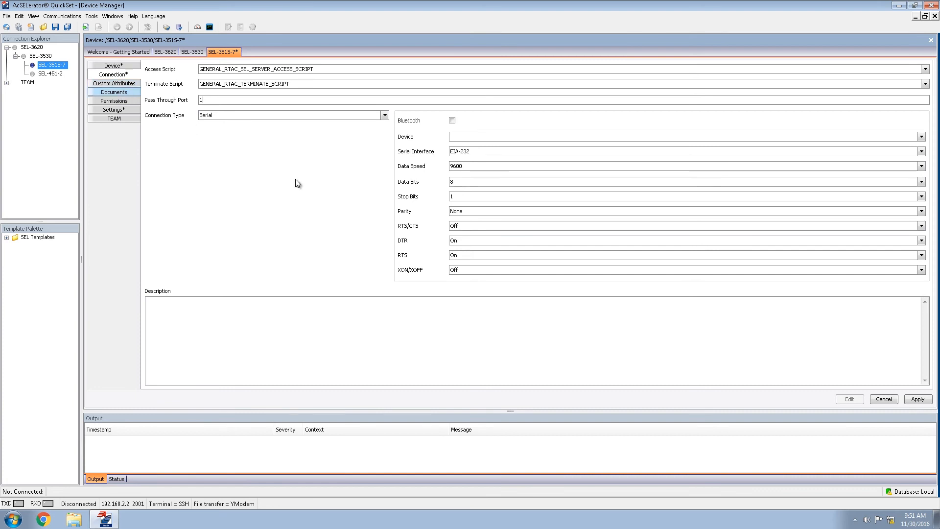
{"action": "left_click", "coordinate": [917, 398]}
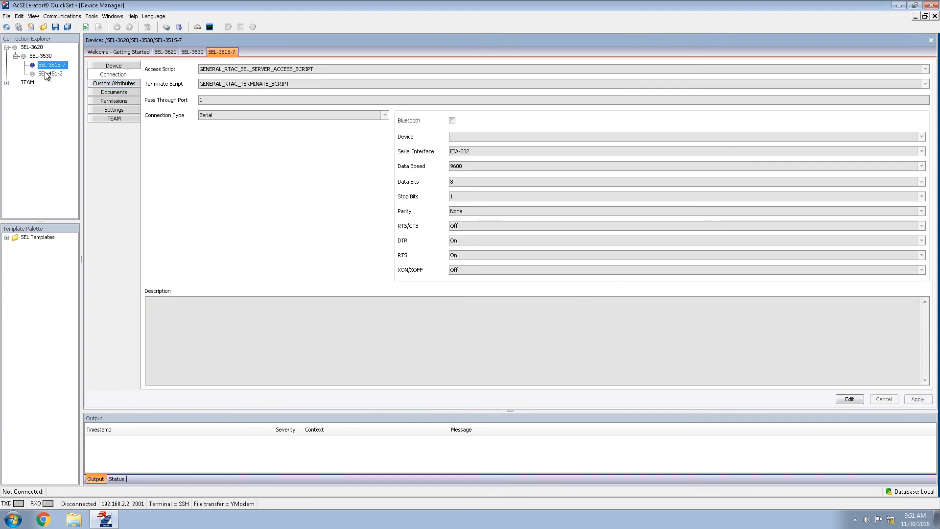
Mark SEL-451-2 In Service and retype its Global Device ID as SEL_451.
{"action": "left_click", "coordinate": [51, 73]}
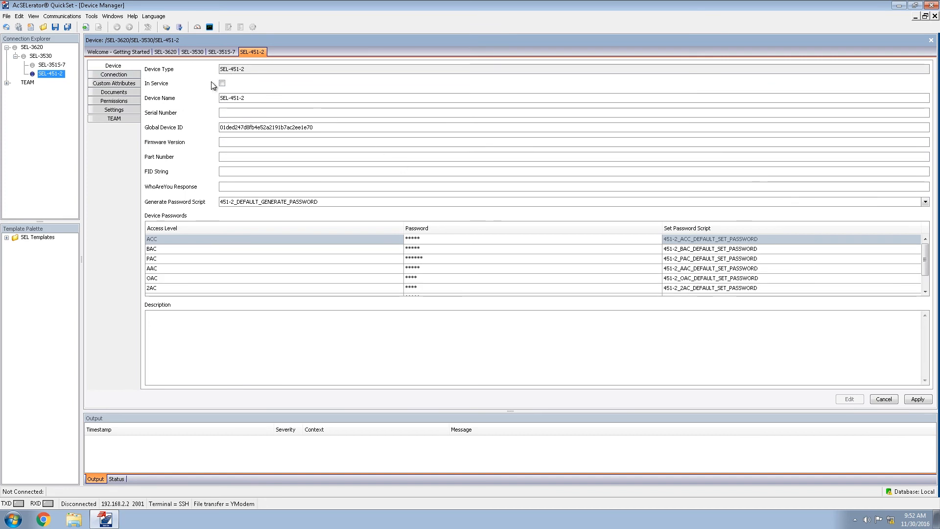
{"action": "left_click", "coordinate": [222, 82]}
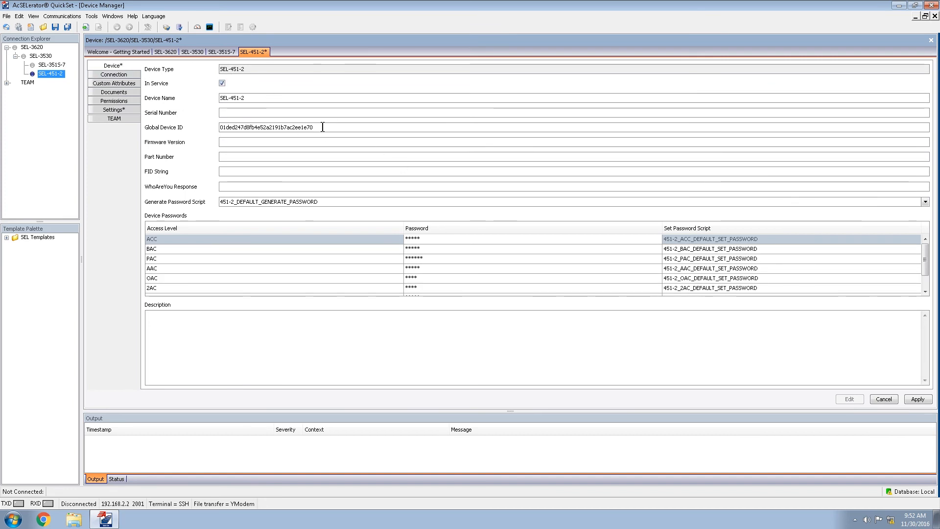
{"action": "type", "text": "S"}
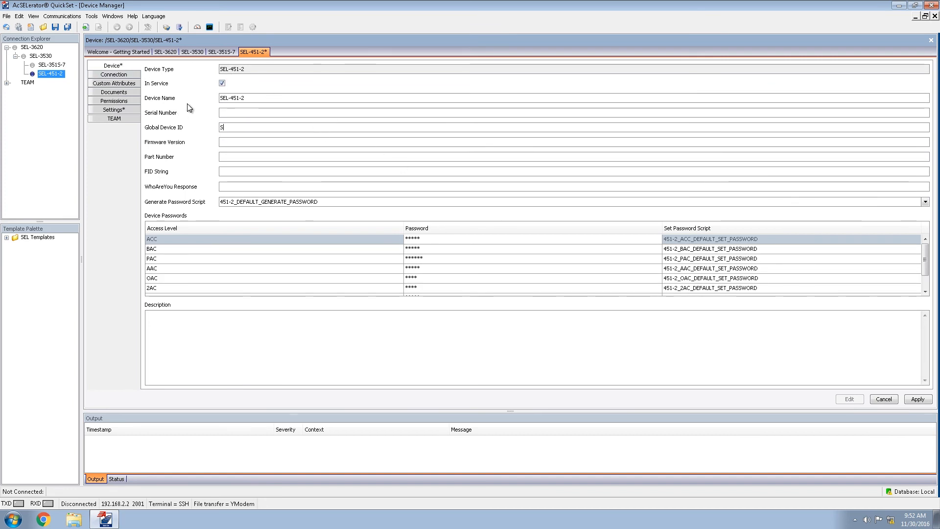
{"action": "type", "text": "EL_451"}
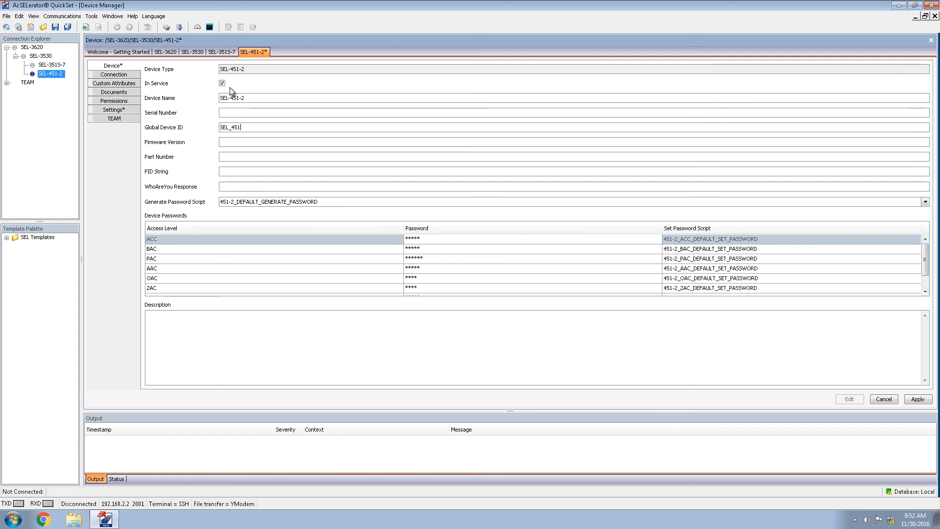
{"action": "mouse_move", "coordinate": [233, 111]}
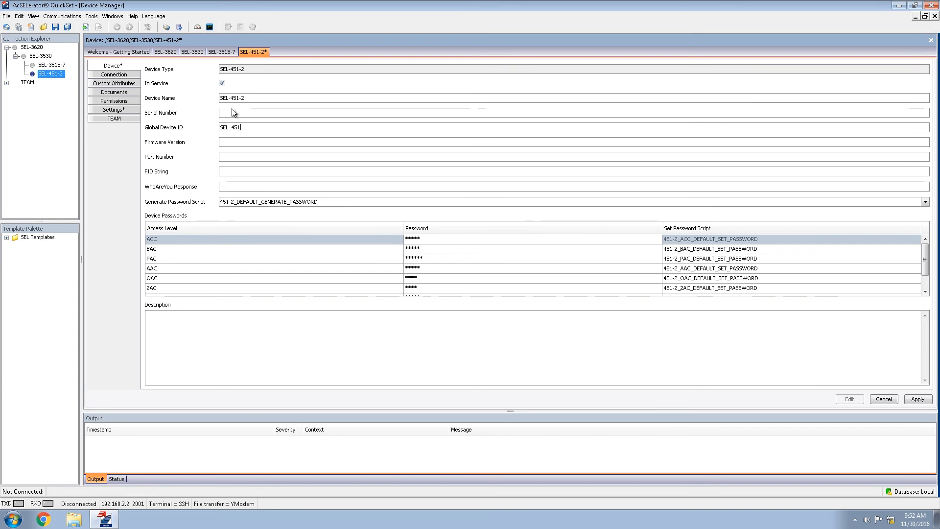
{"action": "mouse_move", "coordinate": [220, 113]}
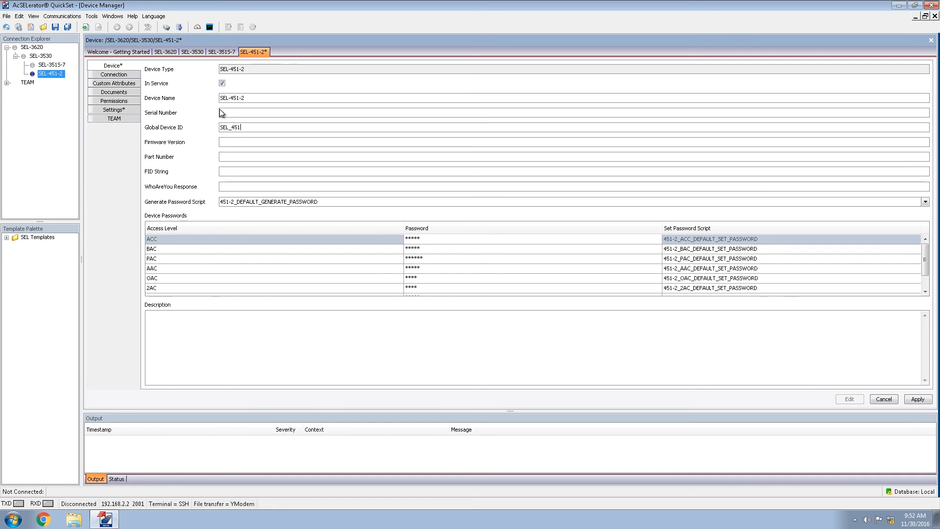
{"action": "mouse_move", "coordinate": [247, 214]}
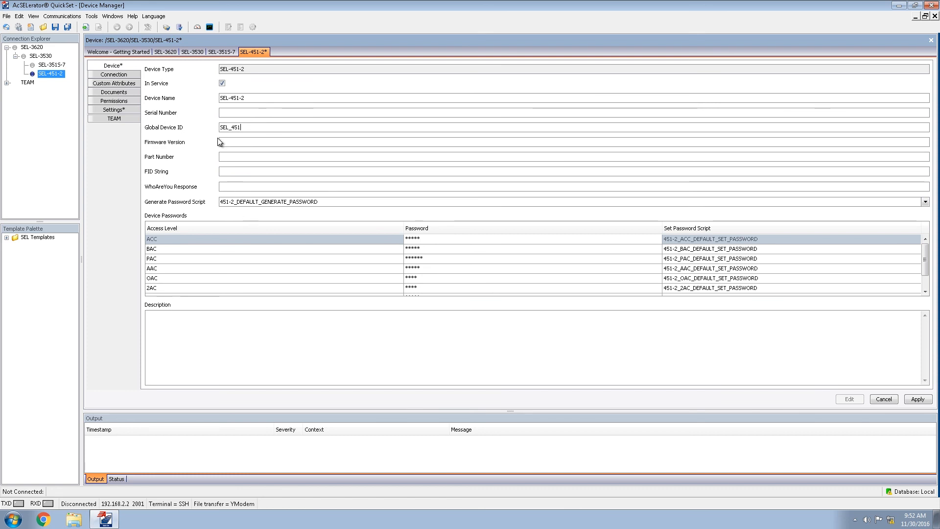
Assign the RTAC access and terminate scripts with pass-through port 253 to SEL-451-2 and apply.
{"action": "left_click", "coordinate": [114, 73]}
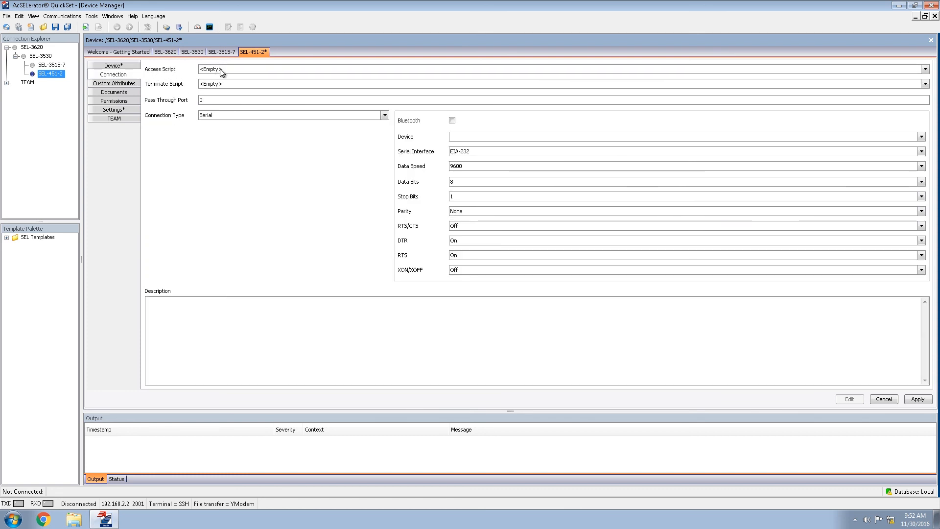
{"action": "left_click", "coordinate": [923, 69]}
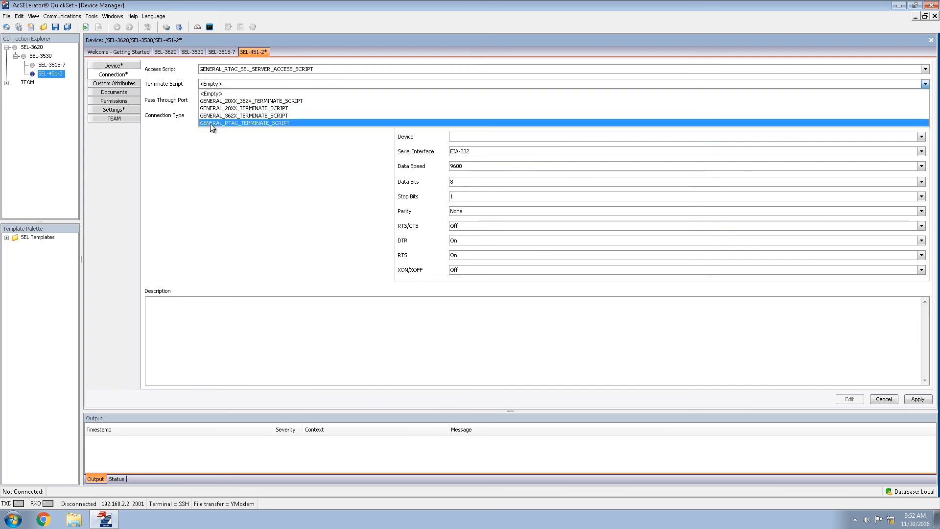
{"action": "left_click", "coordinate": [244, 124]}
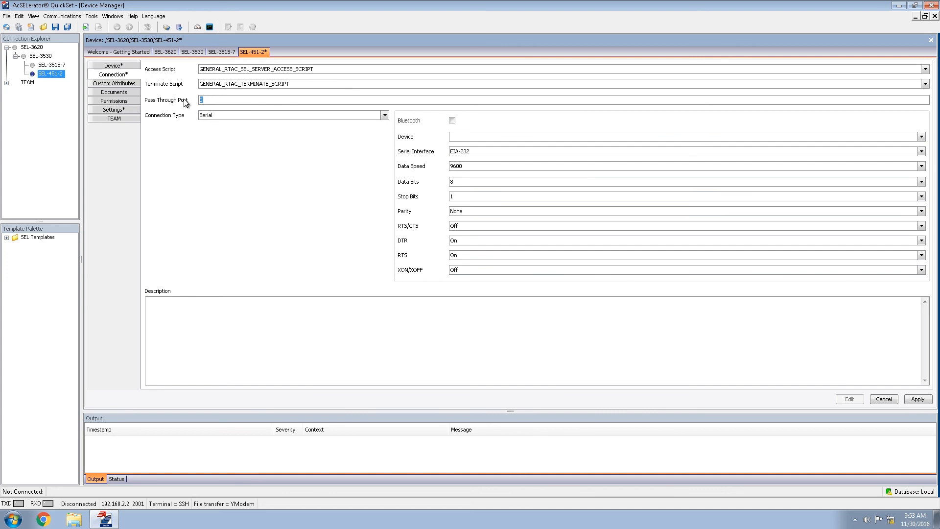
{"action": "type", "text": "253"}
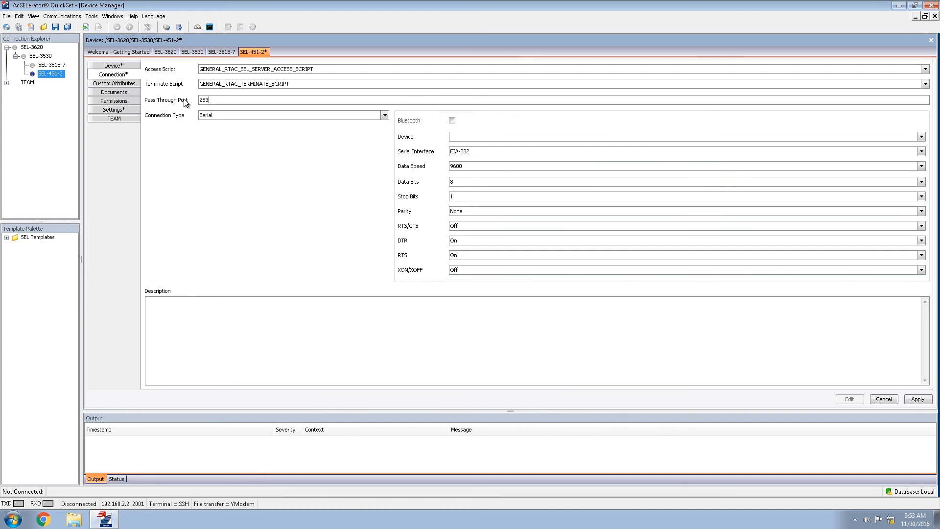
{"action": "mouse_move", "coordinate": [207, 122]}
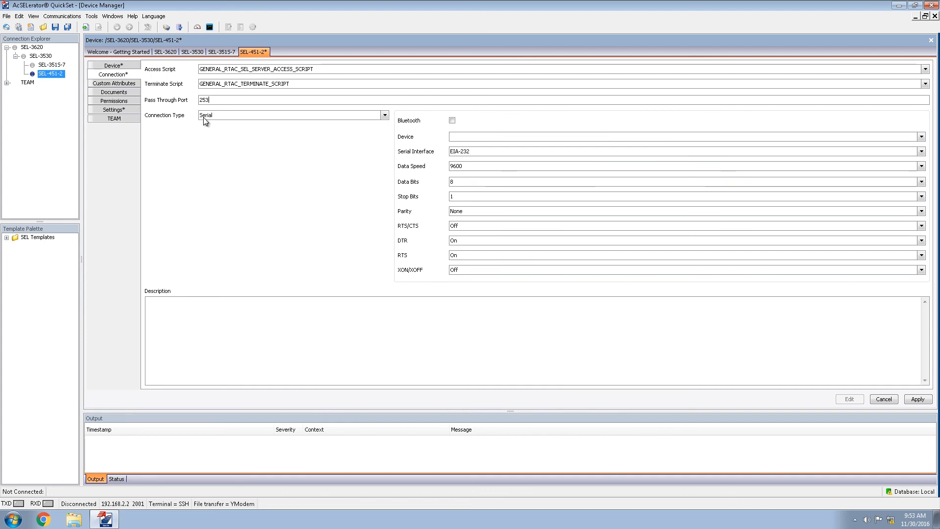
{"action": "mouse_move", "coordinate": [185, 124]}
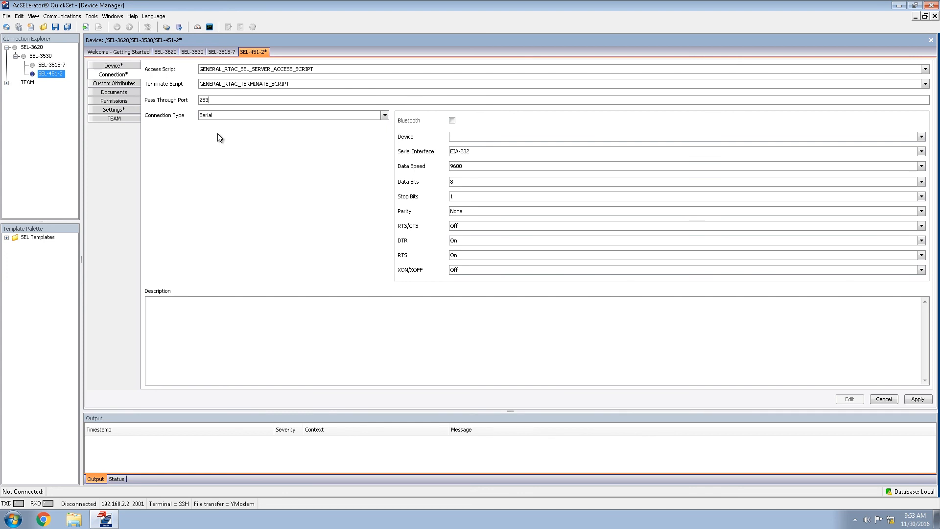
{"action": "left_click", "coordinate": [916, 399]}
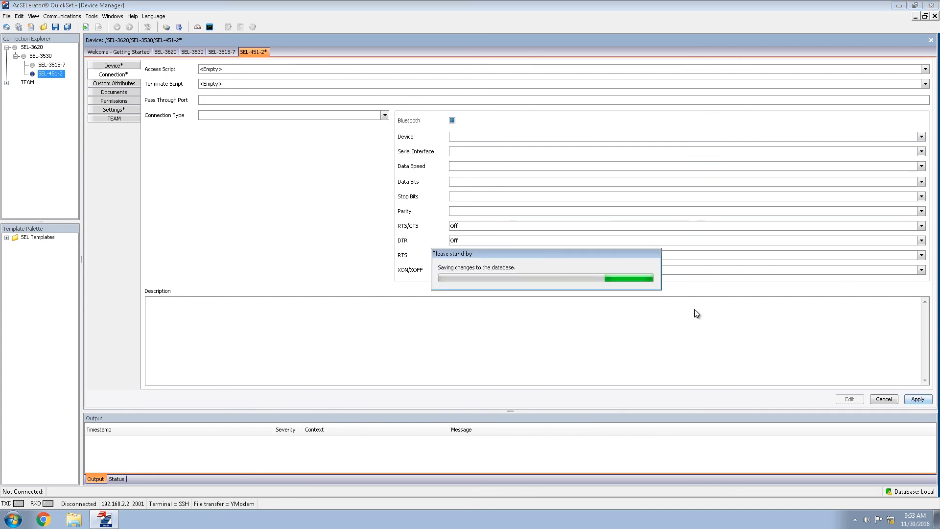
{"action": "left_click", "coordinate": [917, 398]}
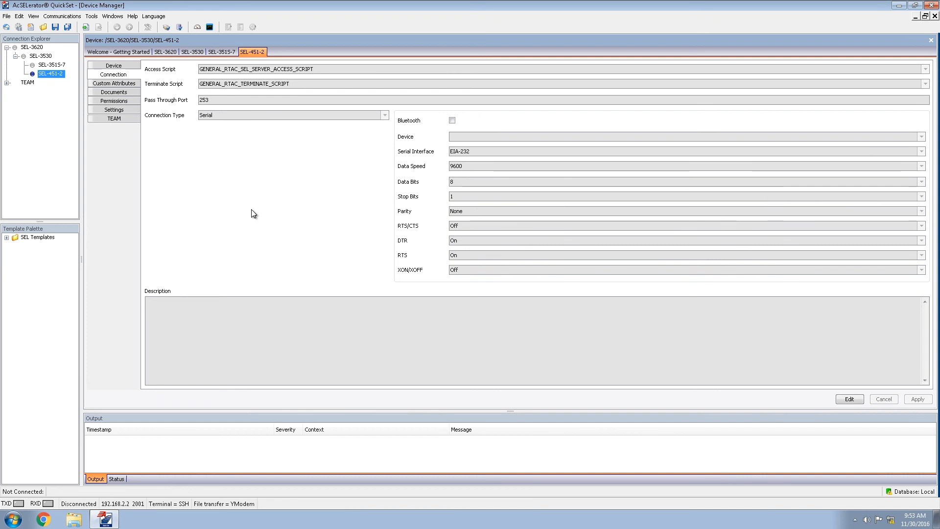